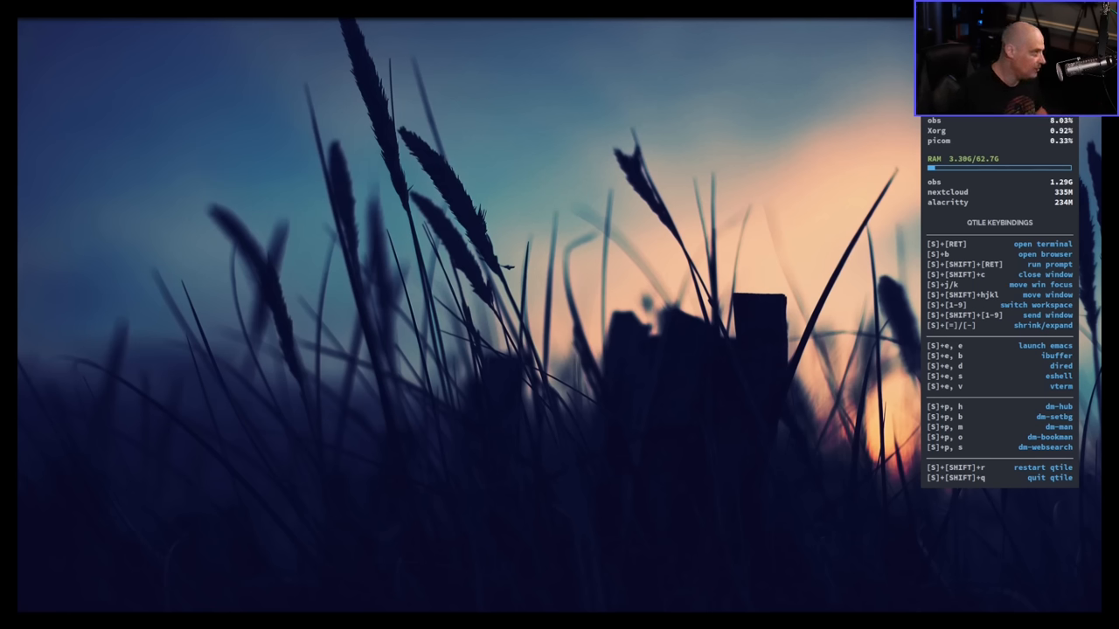
# Launch a new full-screen Alacritty terminal window on the qtile desktop.
pyautogui.press('super+Return')
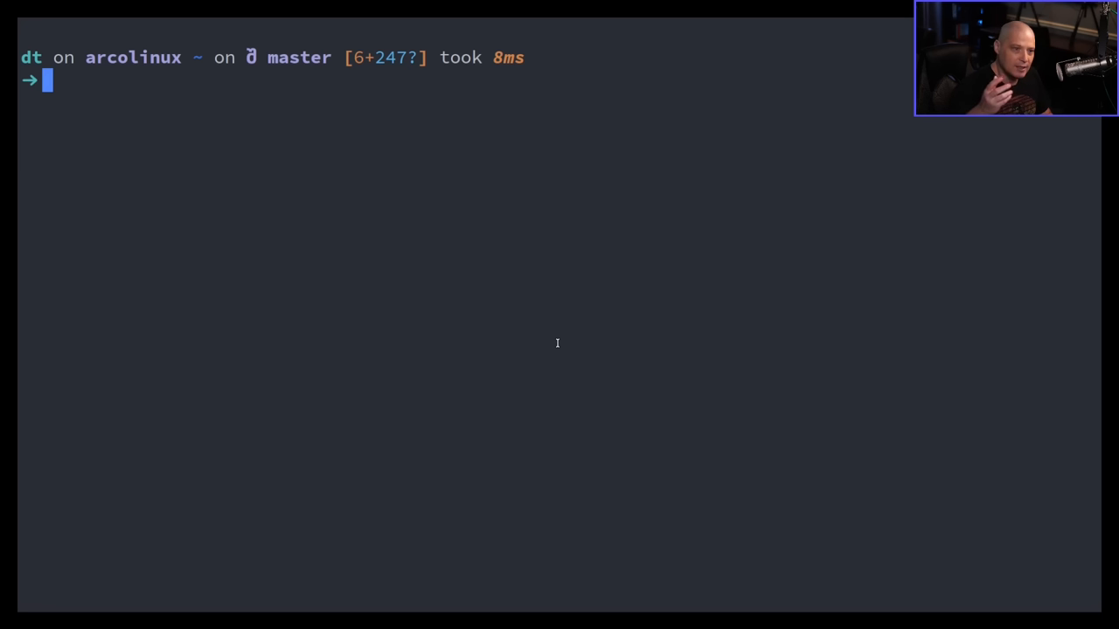
# Print /etc/shells with cat to list sh, bash, zsh, fish and the other login shells.
pyautogui.write('cat')
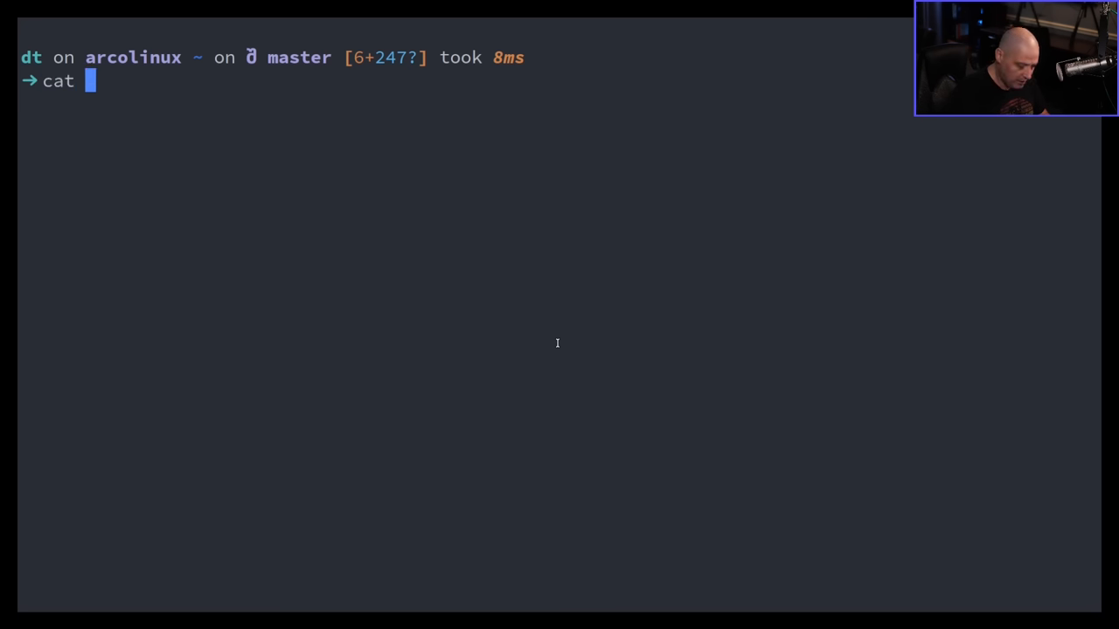
pyautogui.write('/etc/she')
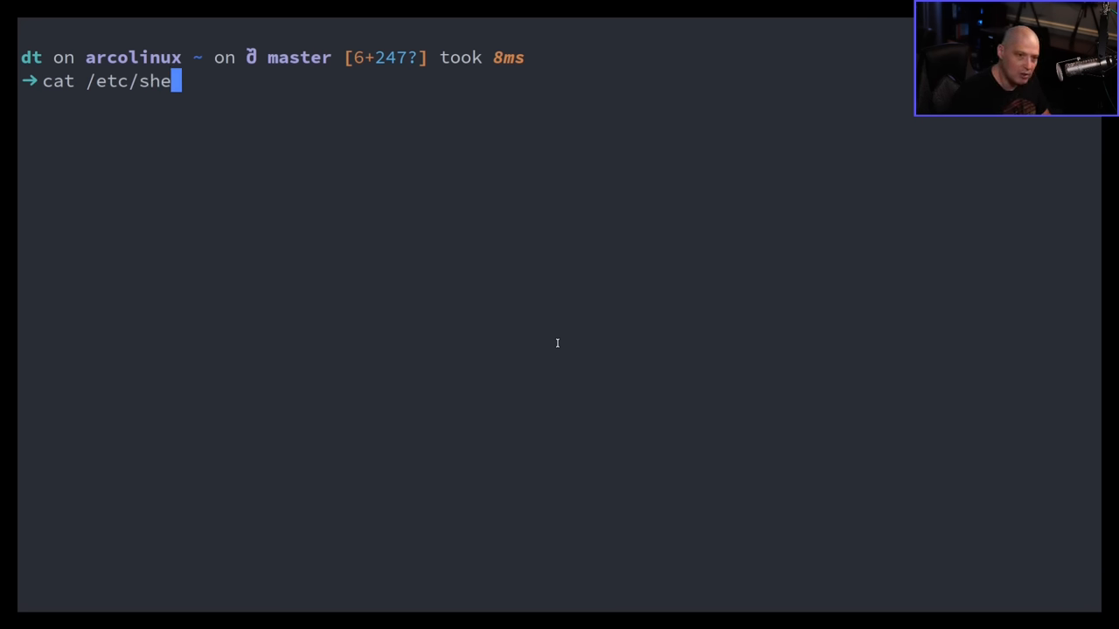
pyautogui.write('lls')
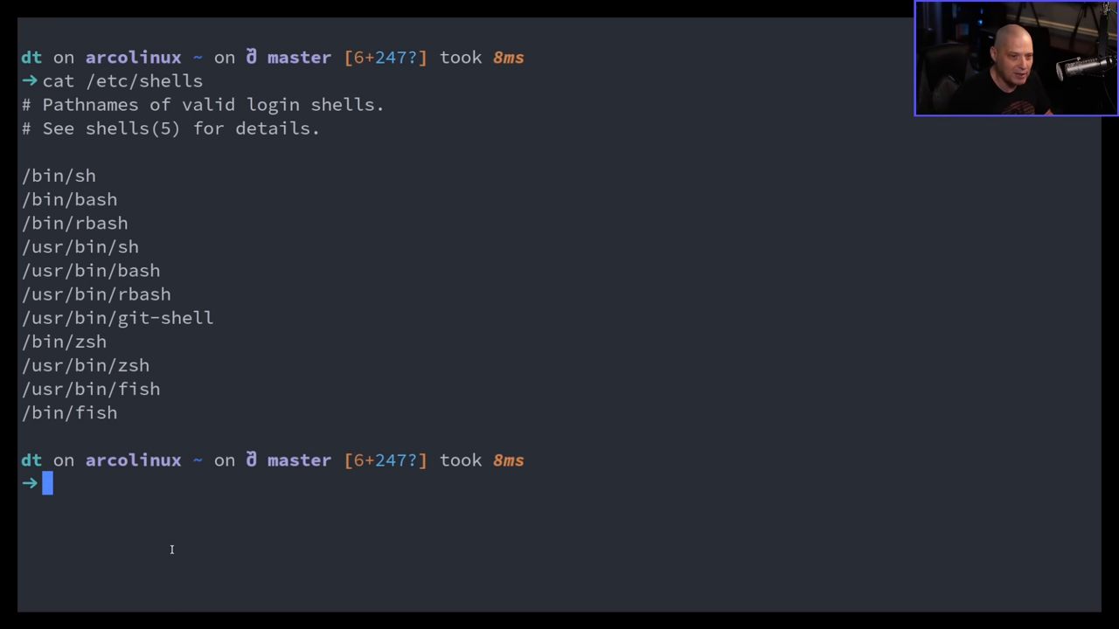
pyautogui.moveTo(172, 517)
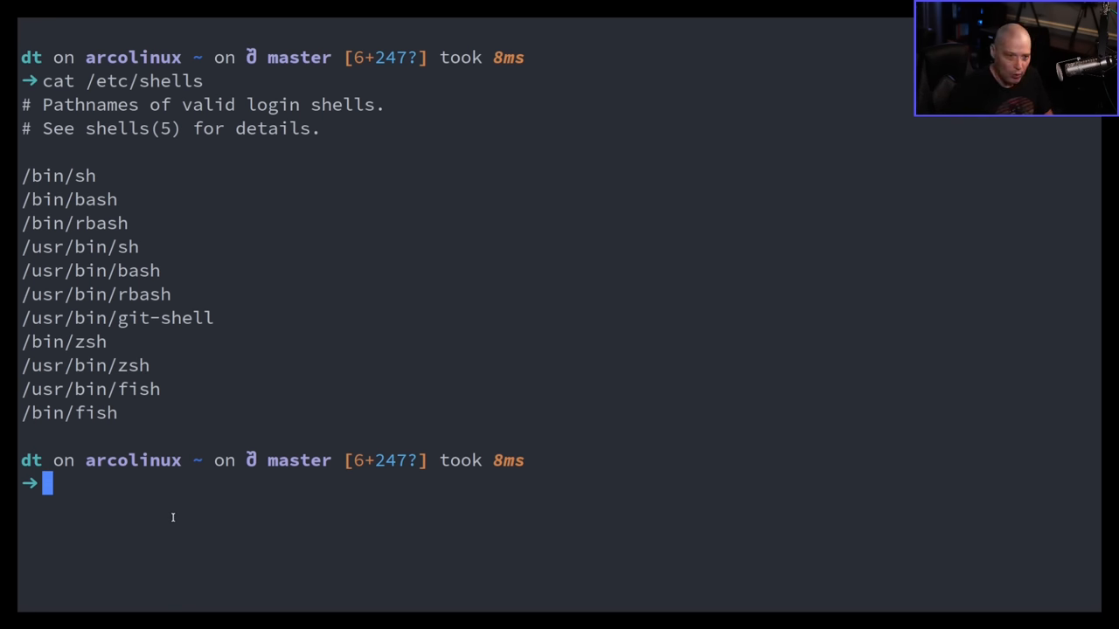
pyautogui.moveTo(244, 518)
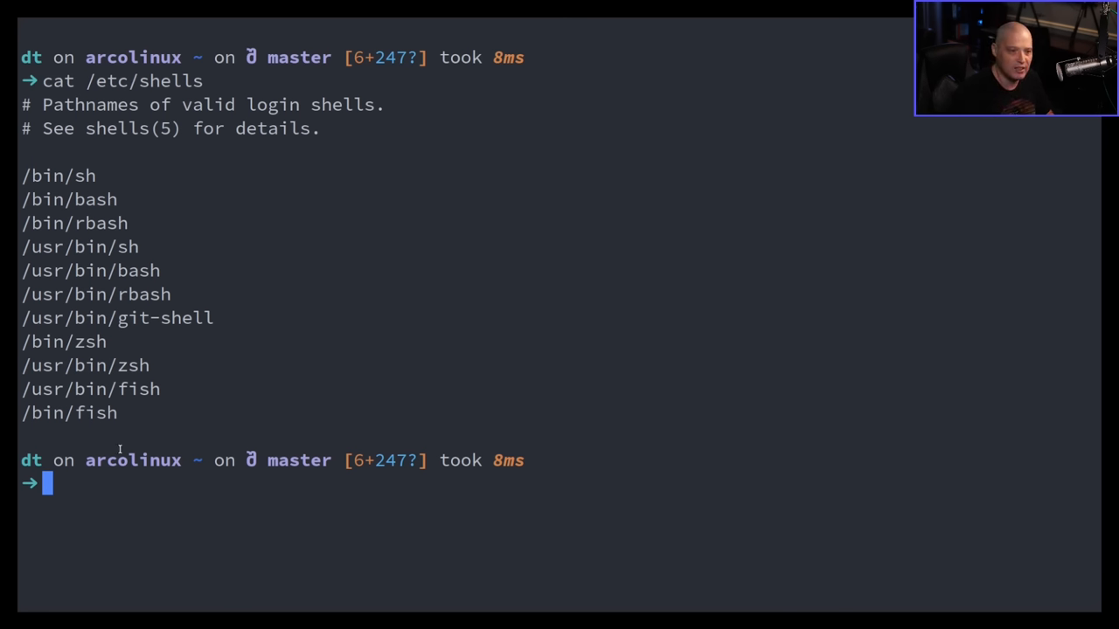
pyautogui.moveTo(70, 336); pyautogui.dragTo(118, 415)
pyautogui.write('cat /etc/shells')
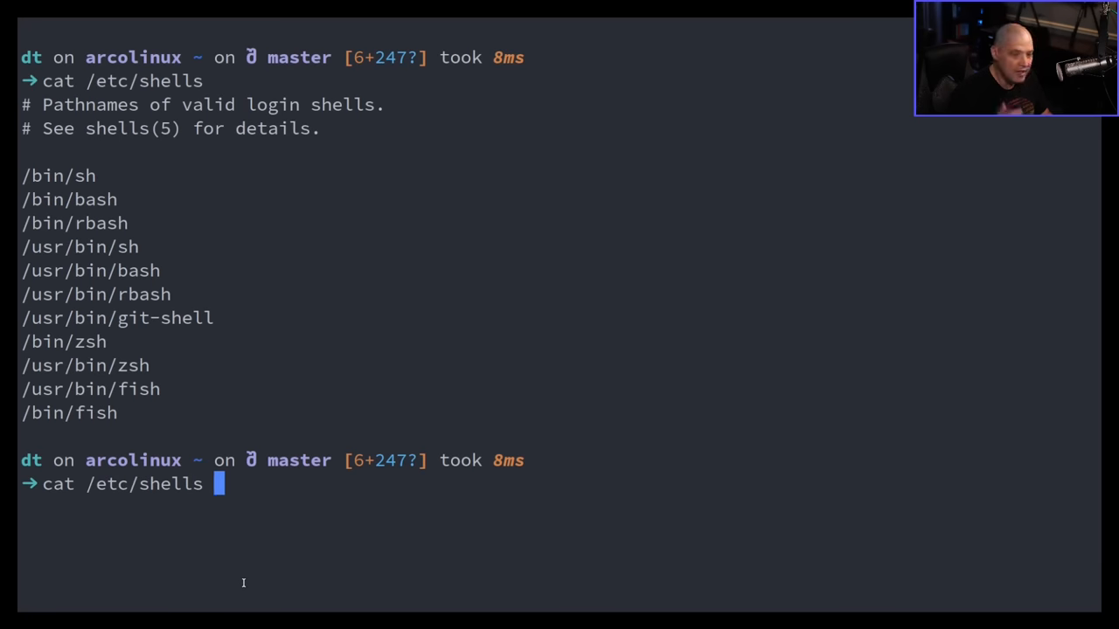
# Pipe cat /etc/shells through grep -v "#" to show only the shell paths.
pyautogui.write('|')
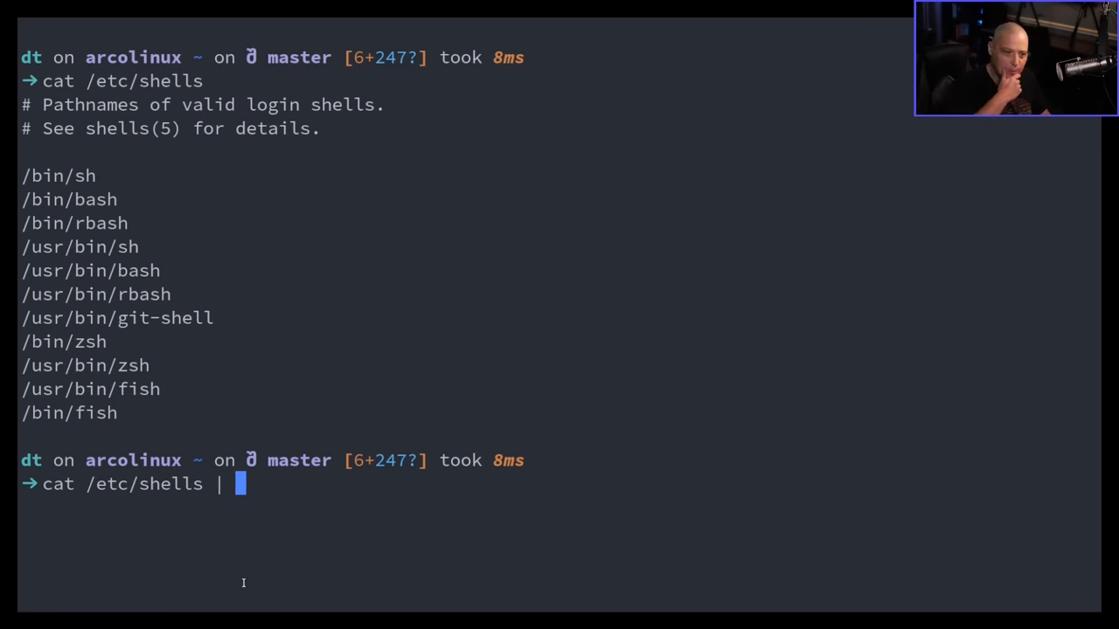
pyautogui.write('grep')
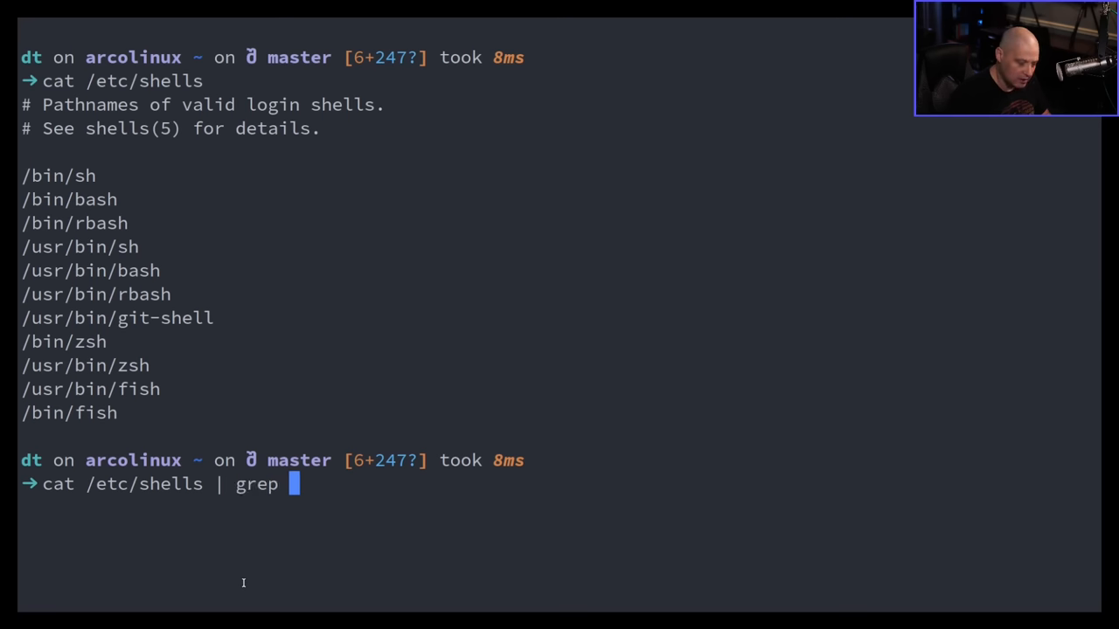
pyautogui.write('-v')
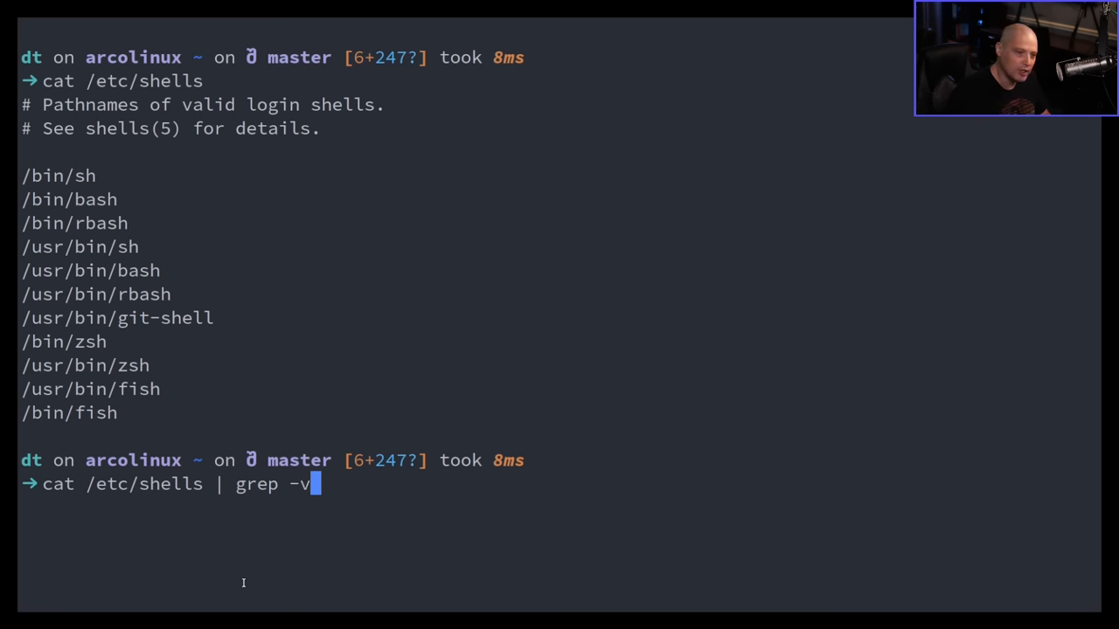
pyautogui.write('"')
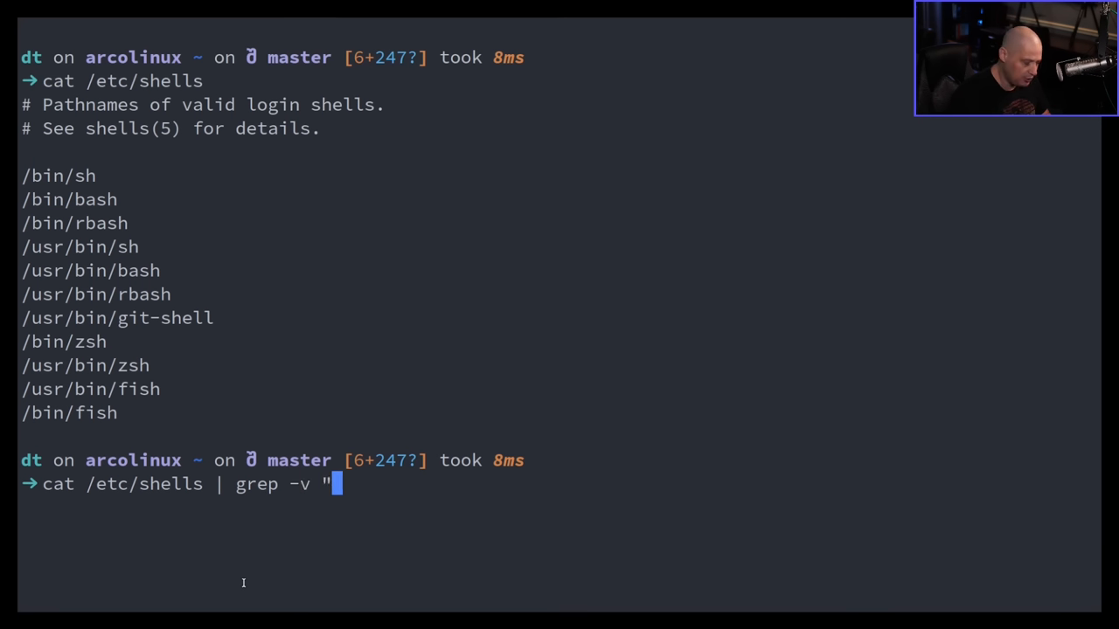
pyautogui.write('#')
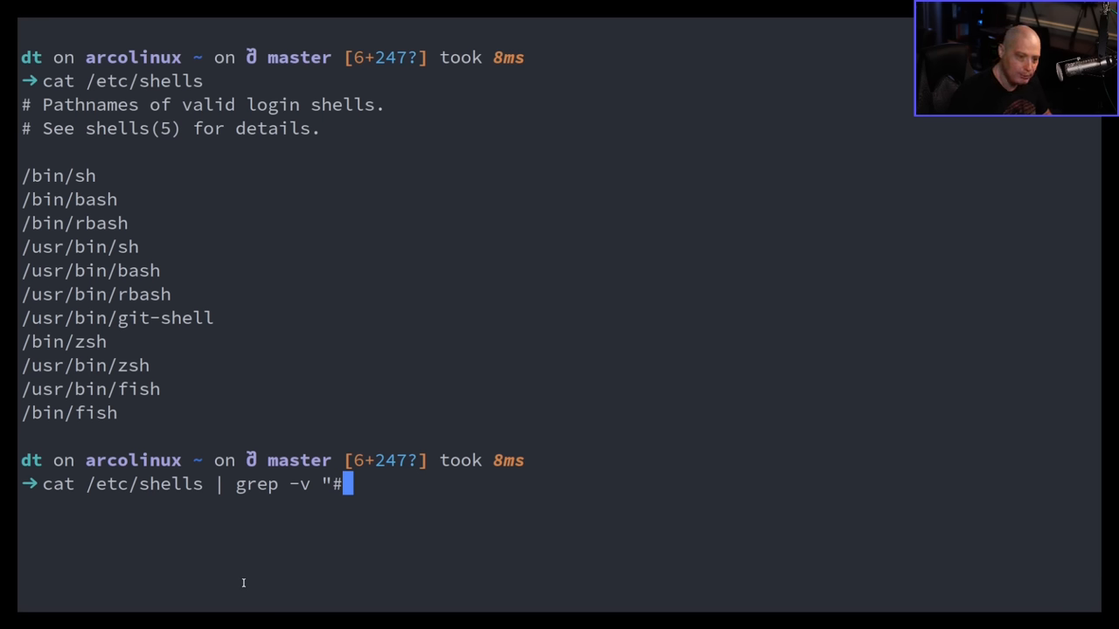
pyautogui.write('"')
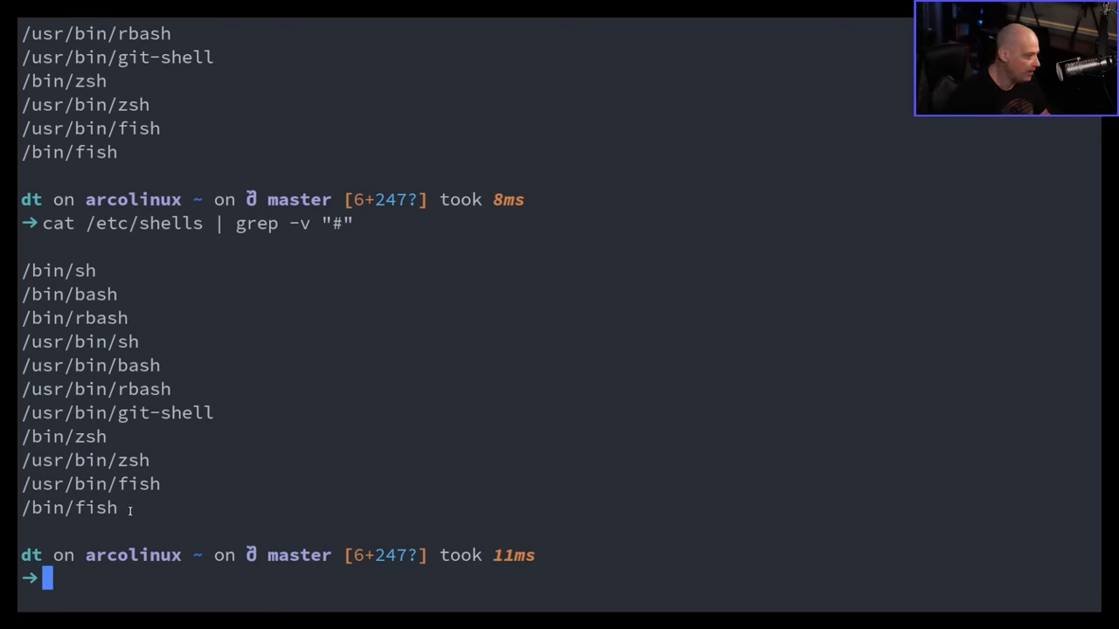
pyautogui.moveTo(22, 270); pyautogui.dragTo(118, 508)
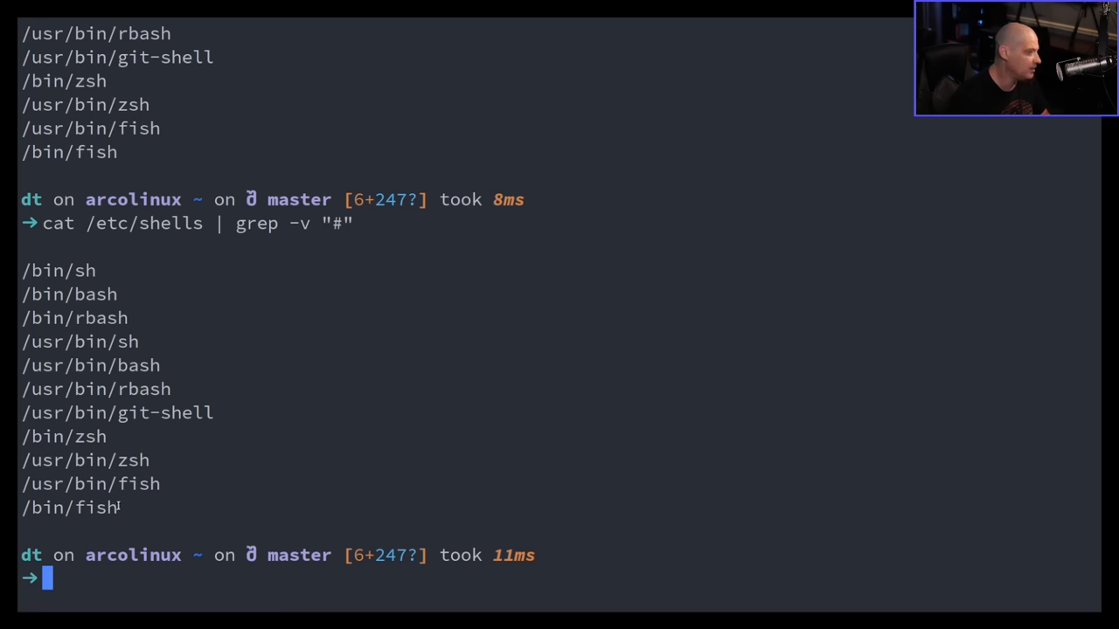
pyautogui.doubleClick(92, 508)
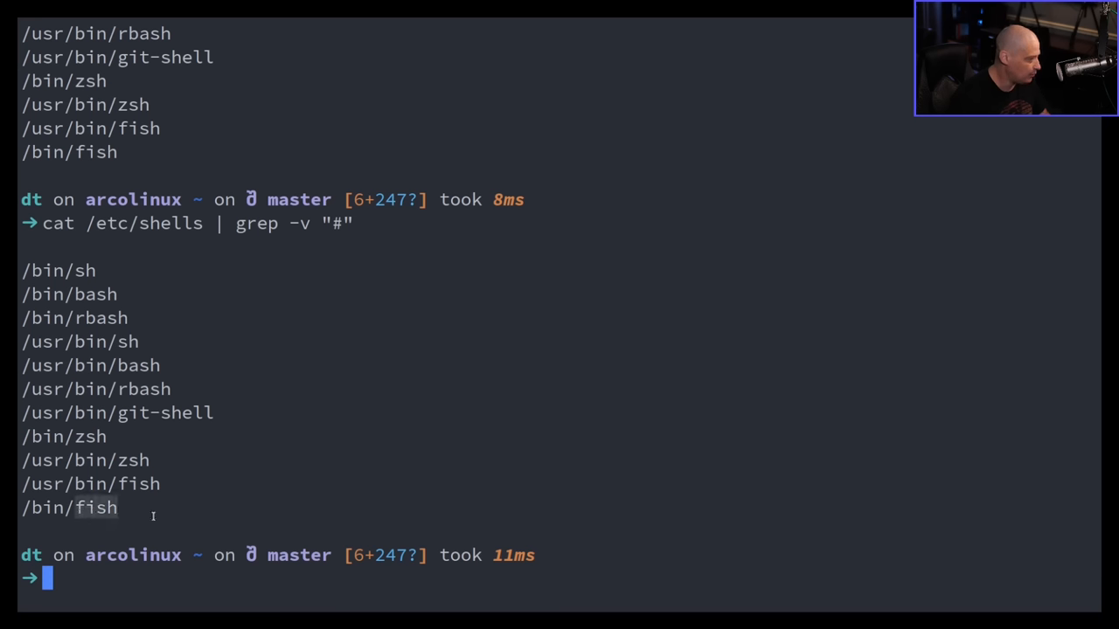
pyautogui.moveTo(90, 362)
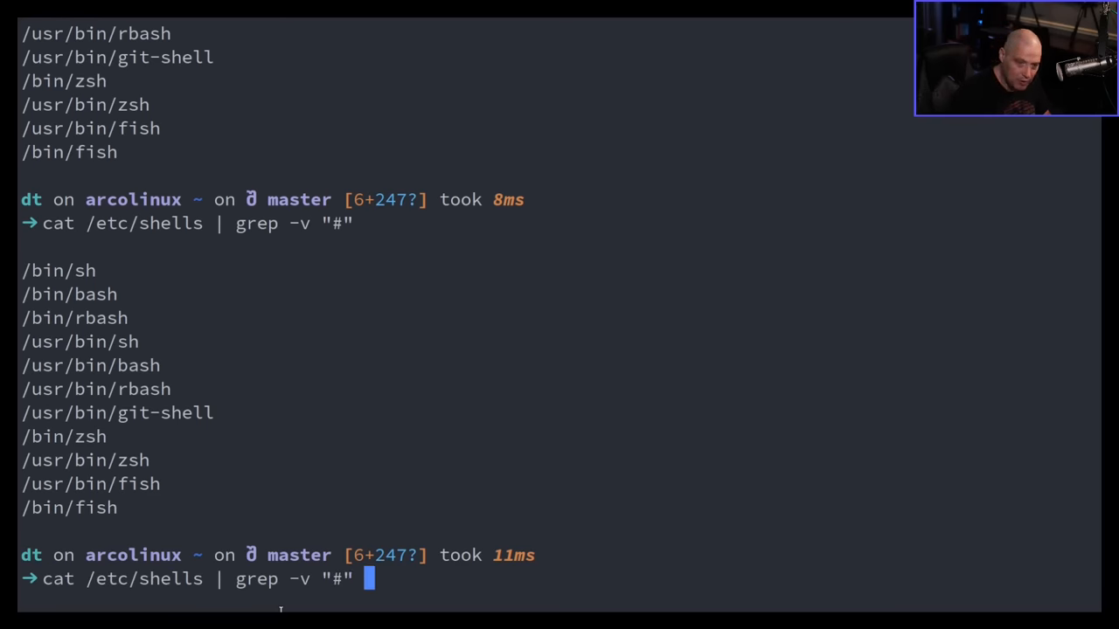
# Extend the pipeline with awk -F / '{print $NF}' to print bare shell names.
pyautogui.write('|')
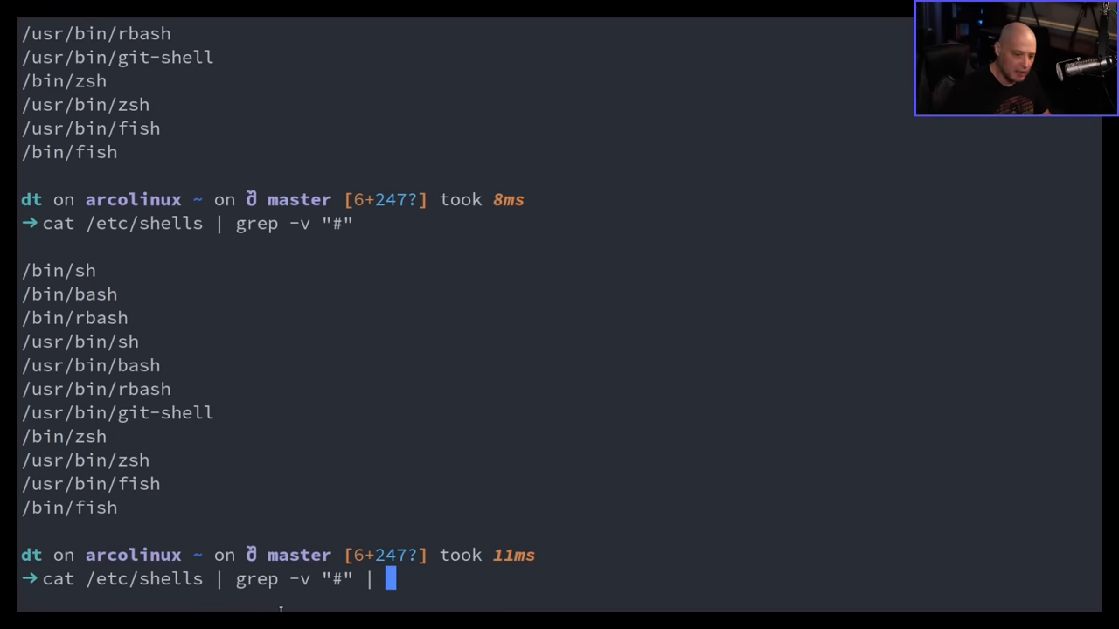
pyautogui.write('awk -F')
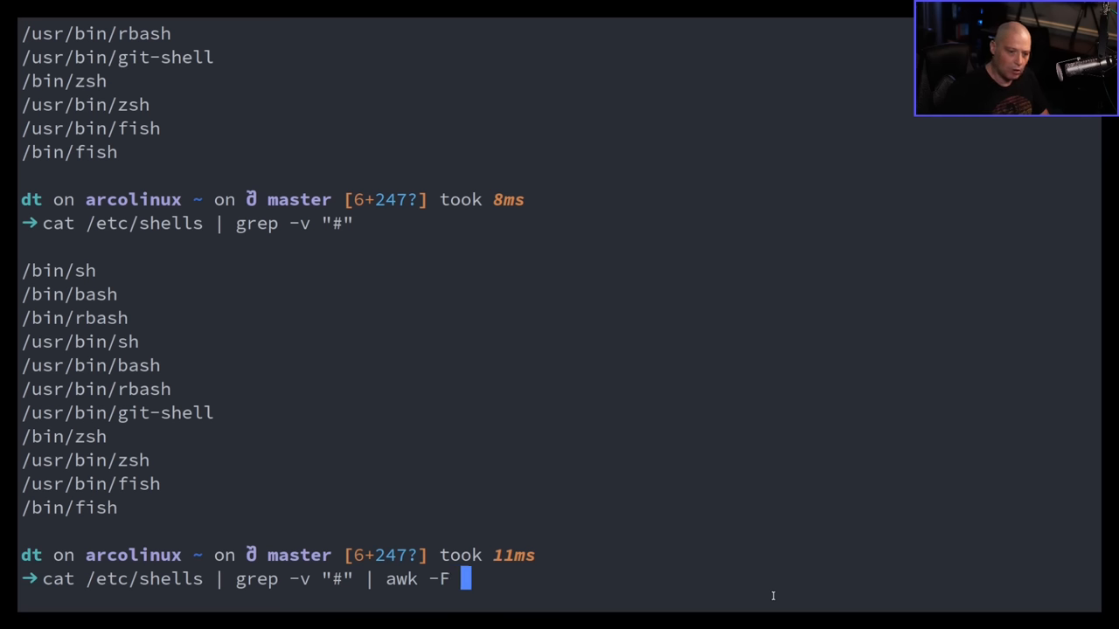
pyautogui.write('/')
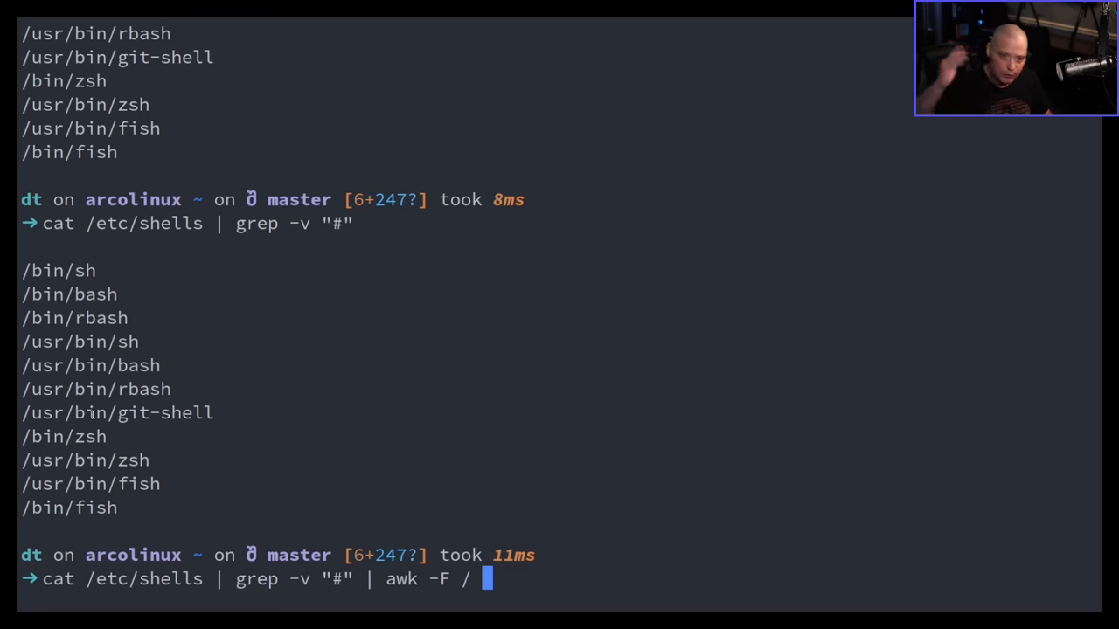
pyautogui.write("'")
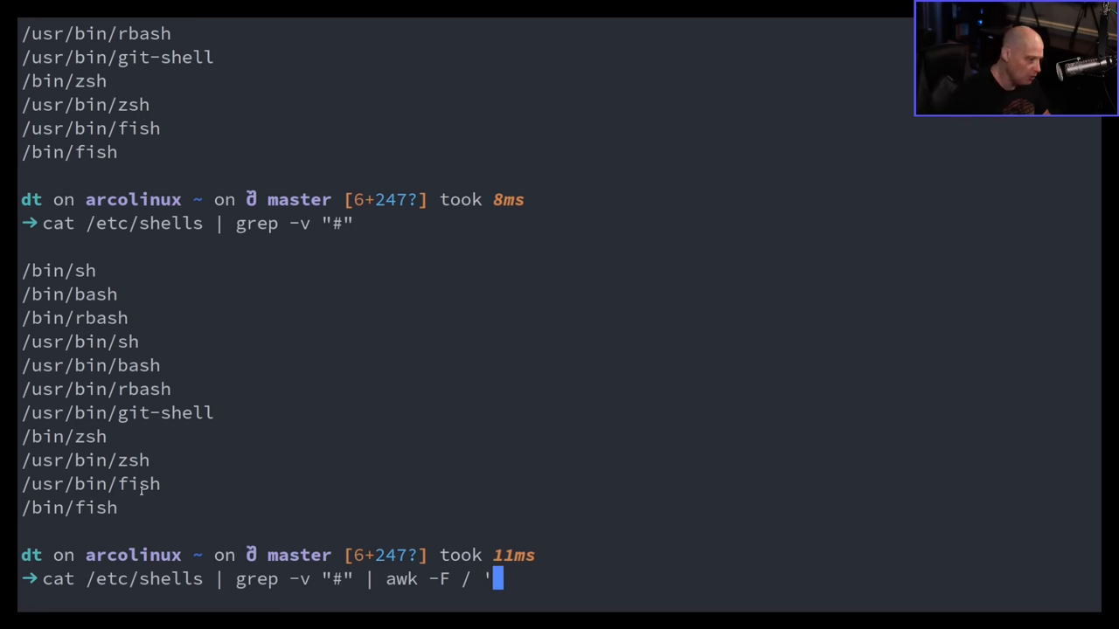
pyautogui.write('{}')
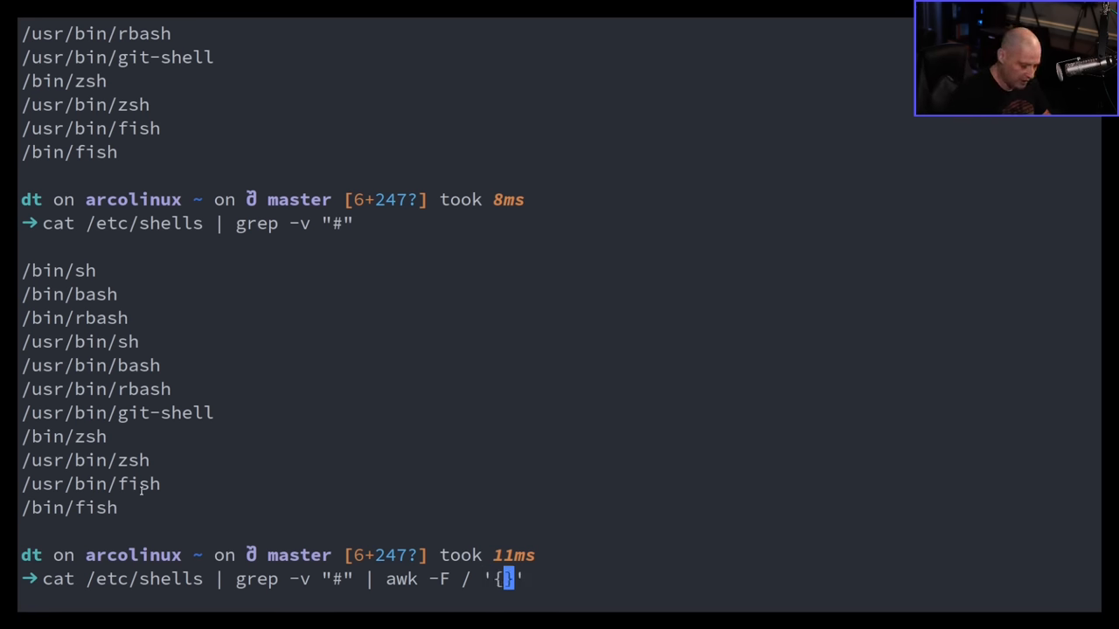
pyautogui.write('print')
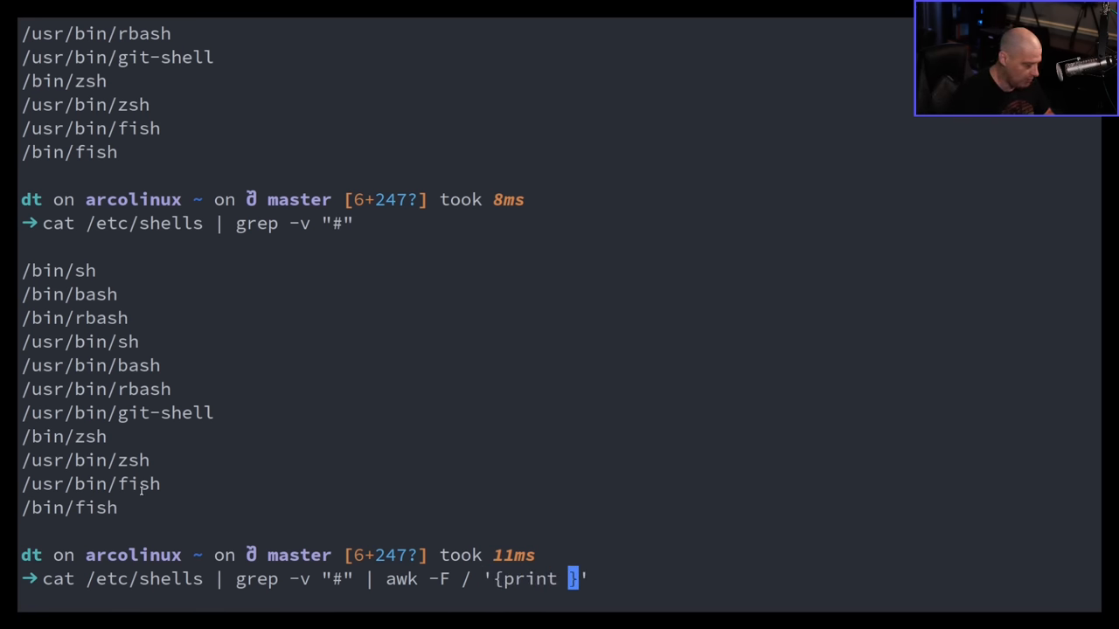
pyautogui.write('$NF}')
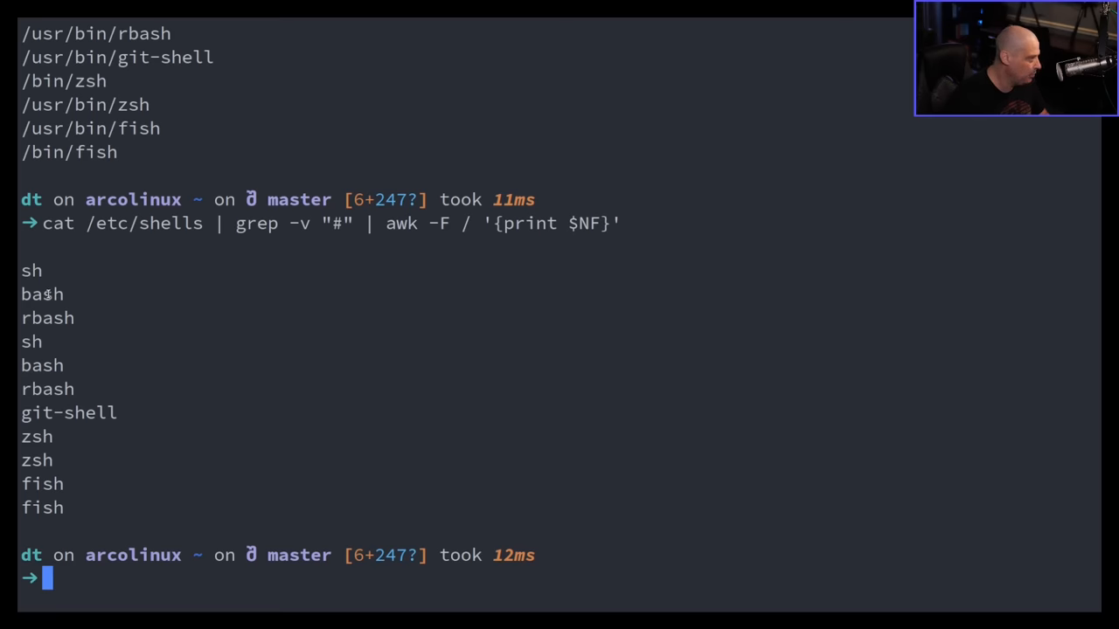
pyautogui.doubleClick(41, 294)
pyautogui.write('cat /etc/shells | grep -v "#" | awk -F / \'{print $NF}\' |')
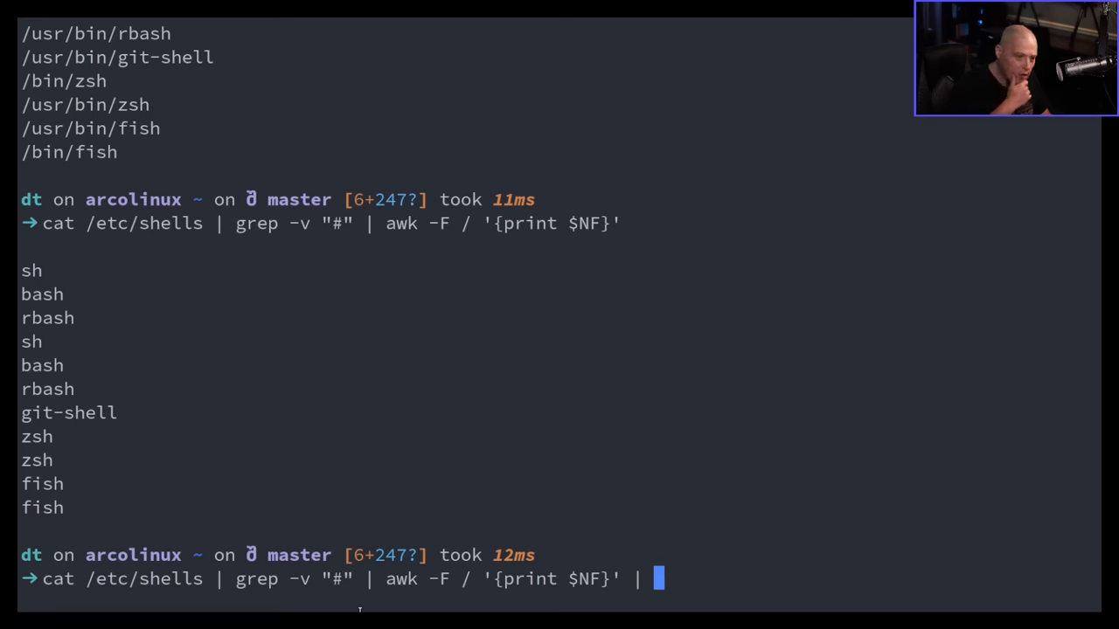
# Append | uniq so adjacent repeated zsh and fish entries appear once.
pyautogui.write('uniq')
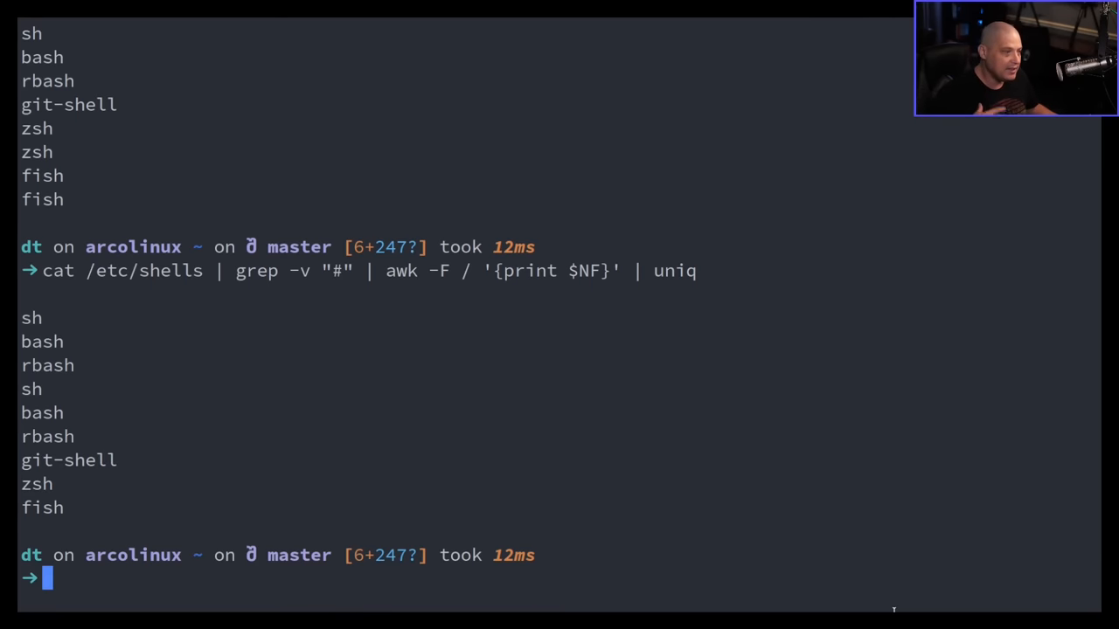
pyautogui.moveTo(759, 521)
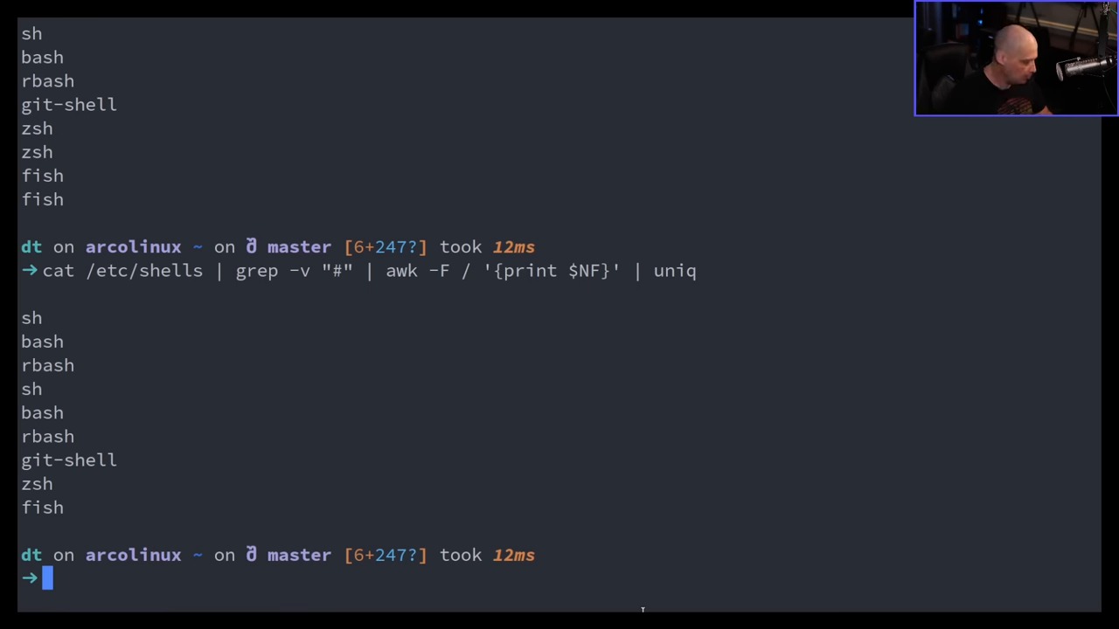
# Show the first ten lines of .bashrc with cat .bashrc | head.
pyautogui.write('cat .bas')
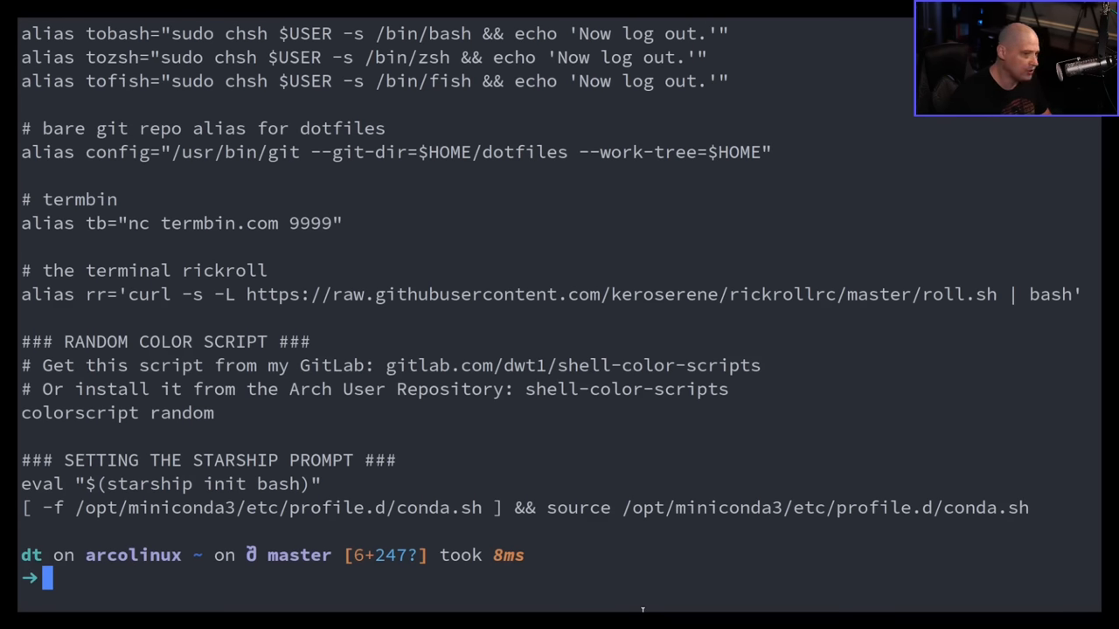
pyautogui.write('cat .bashrc |')
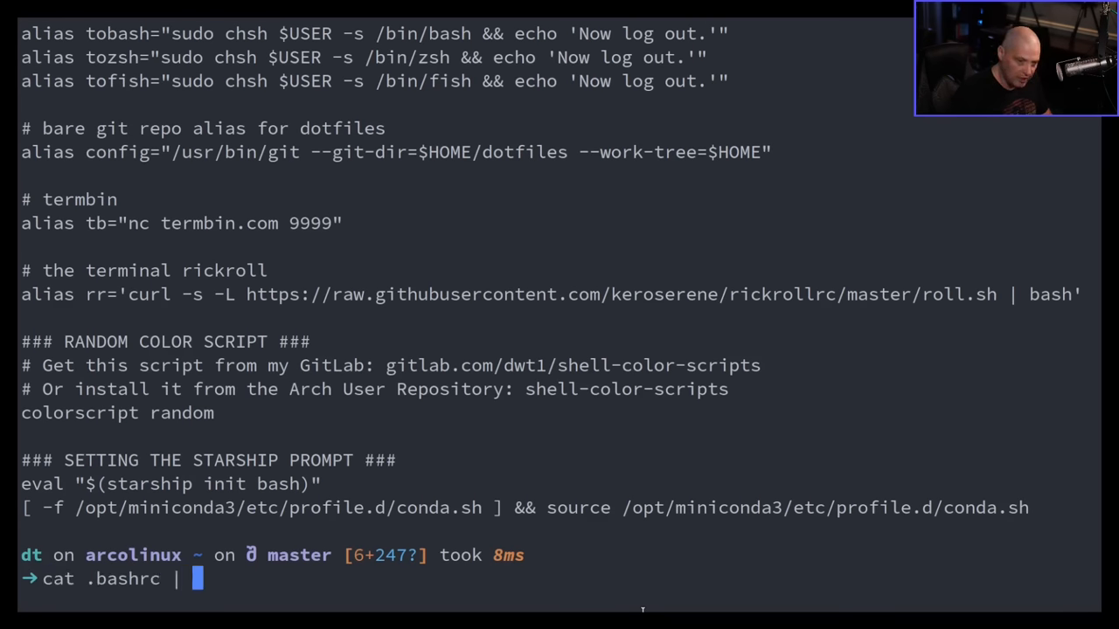
pyautogui.write('head')
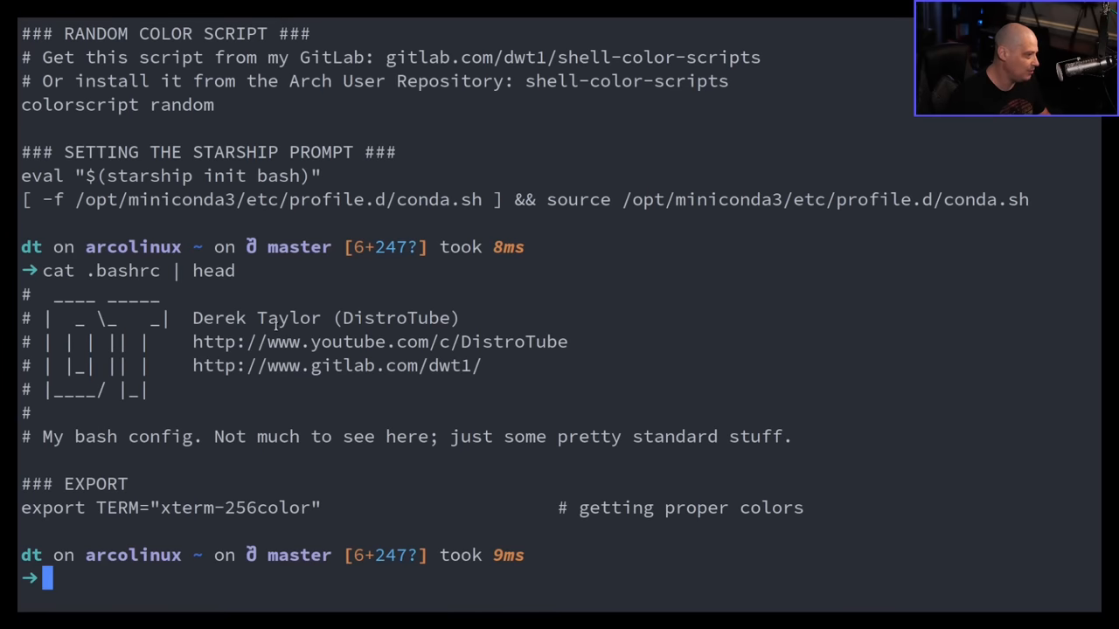
pyautogui.doubleClick(256, 318)
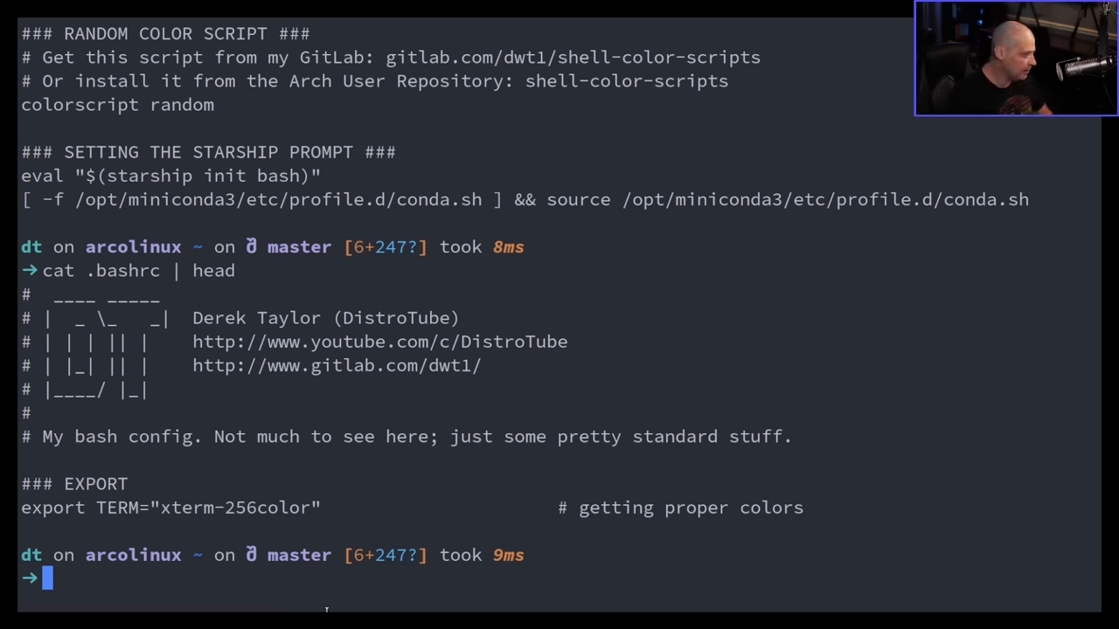
# Preview sed 's/Derek/Derk/g' .bashrc | head, showing the header with Derk.
pyautogui.write('s')
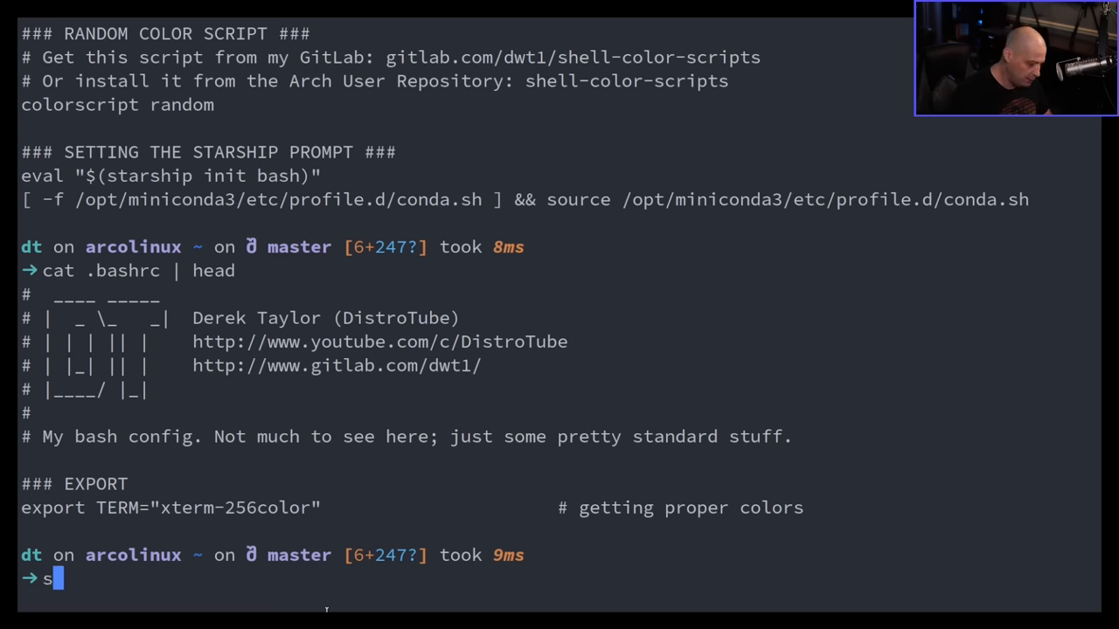
pyautogui.write('ed')
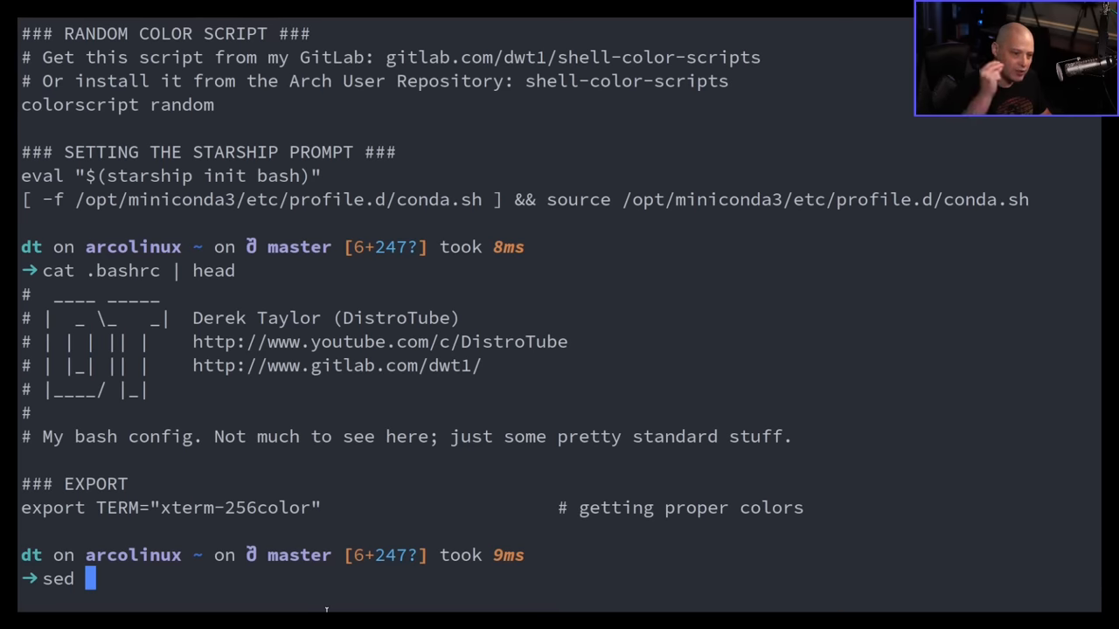
pyautogui.write("'")
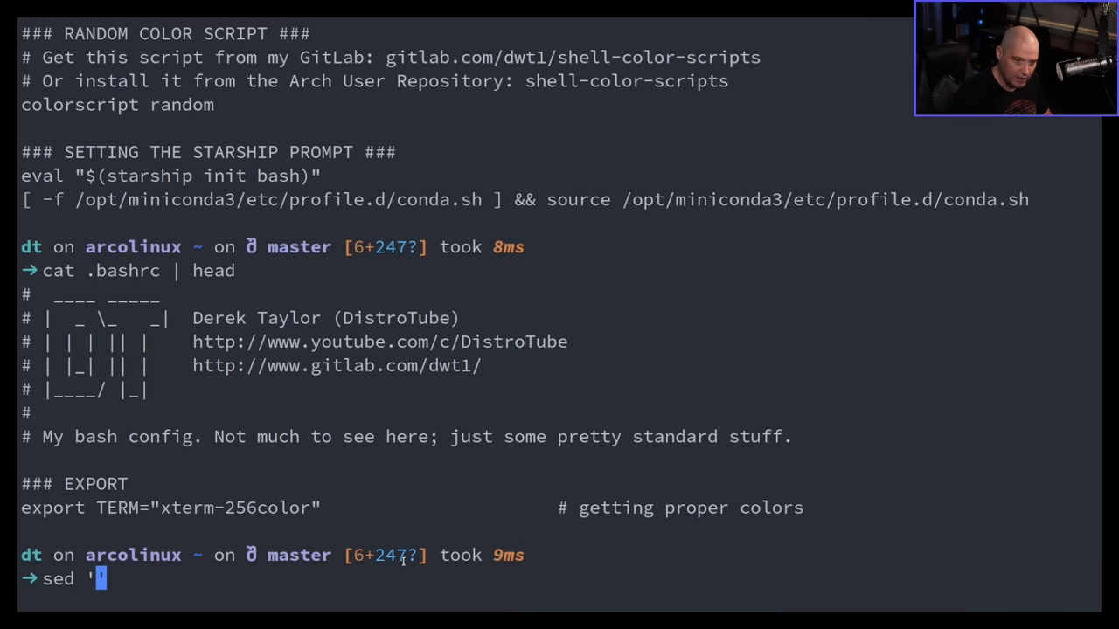
pyautogui.write('s/')
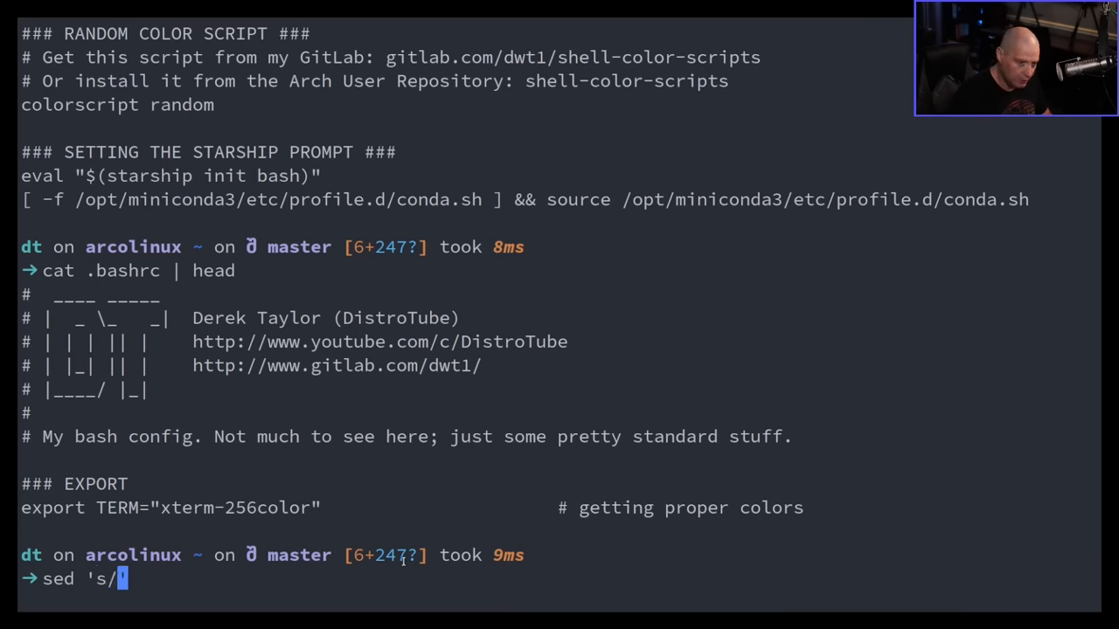
pyautogui.write('Derek')
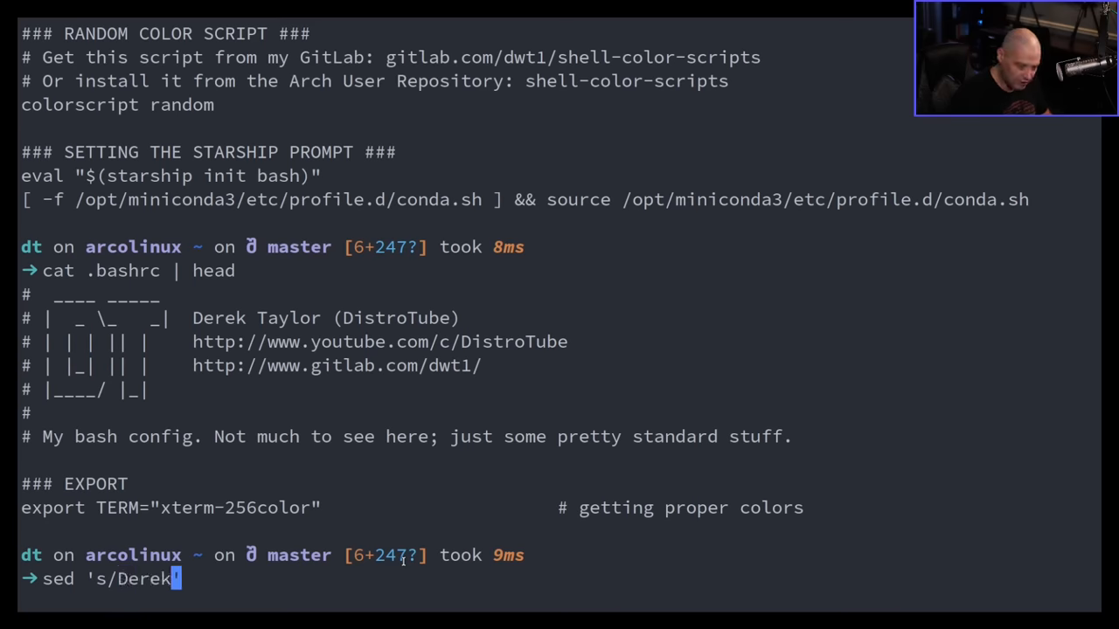
pyautogui.write('DE')
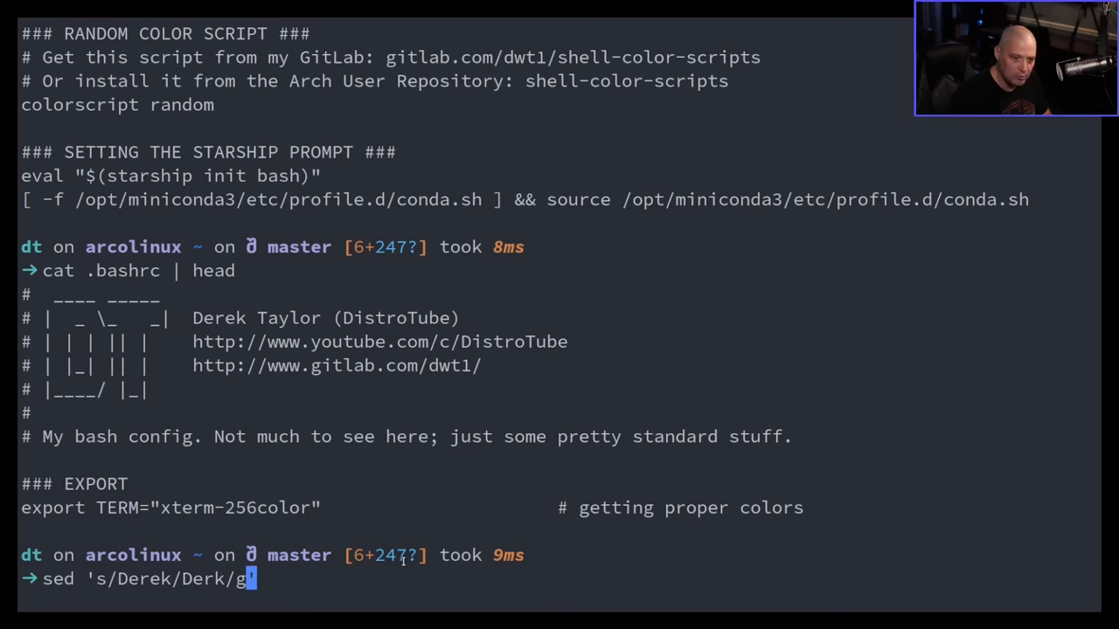
pyautogui.write("'")
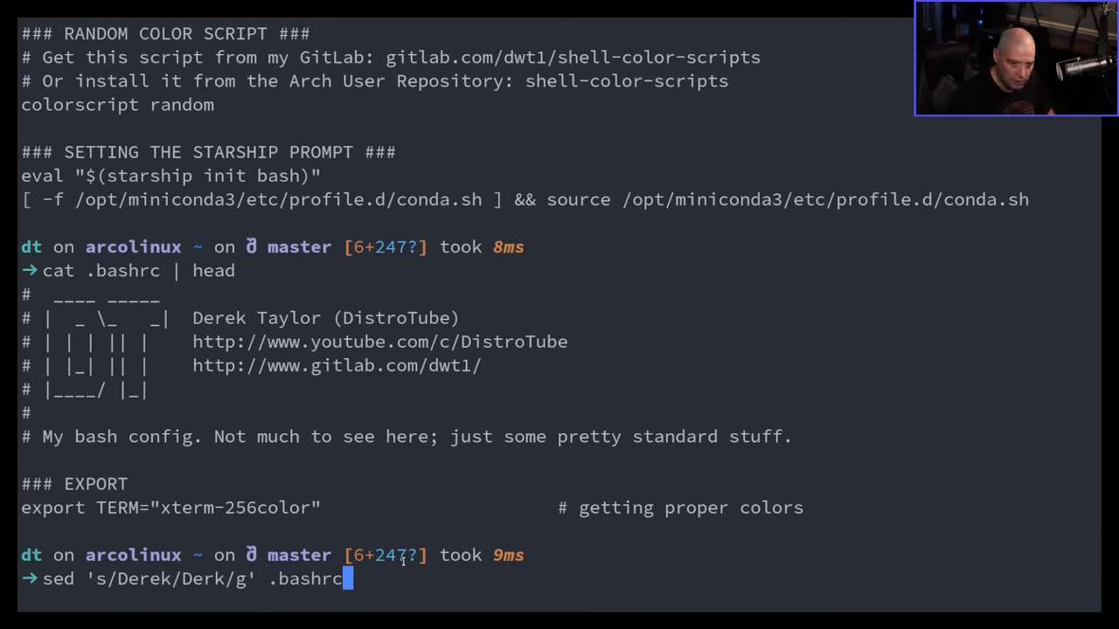
pyautogui.write('|"')
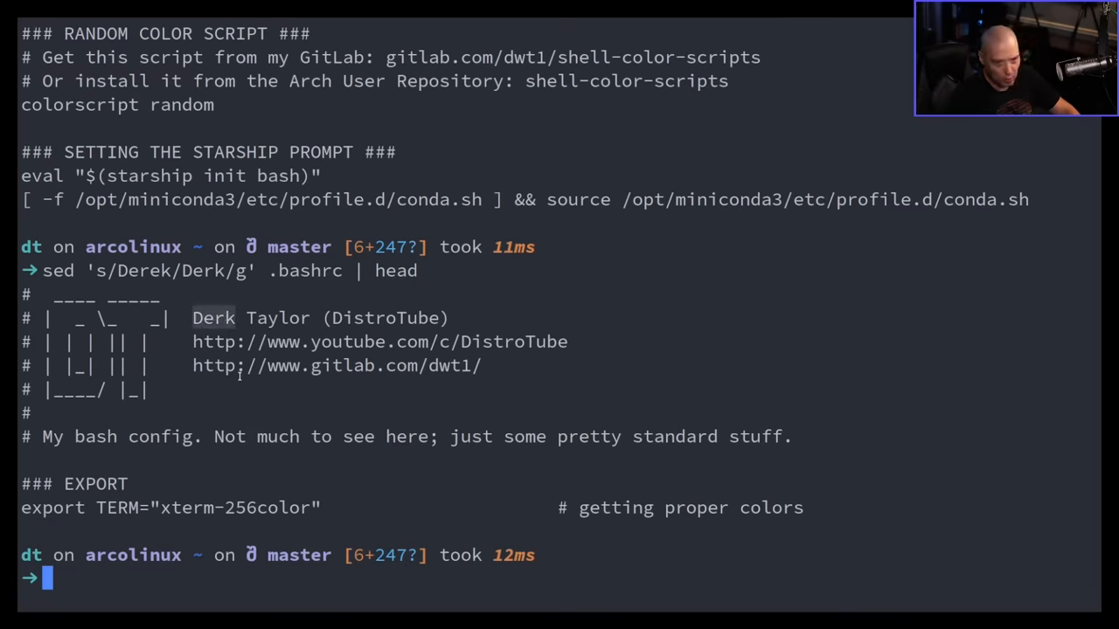
pyautogui.moveTo(202, 468)
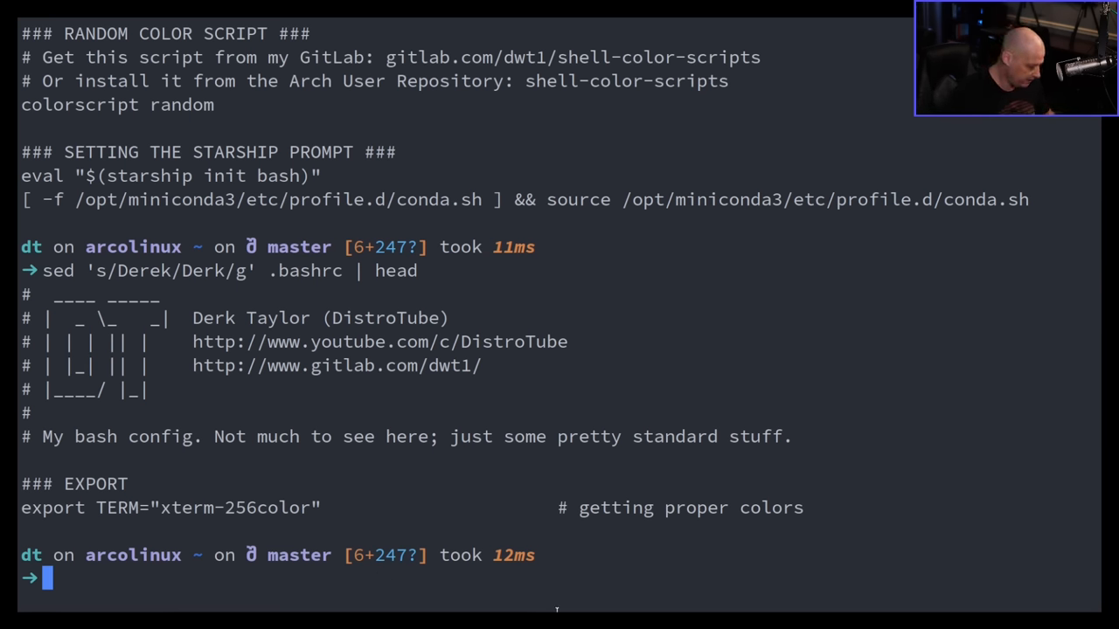
# Open .bashrc in Vim with vim .bashrc.
pyautogui.write('vim .bas')
pyautogui.write(':%')
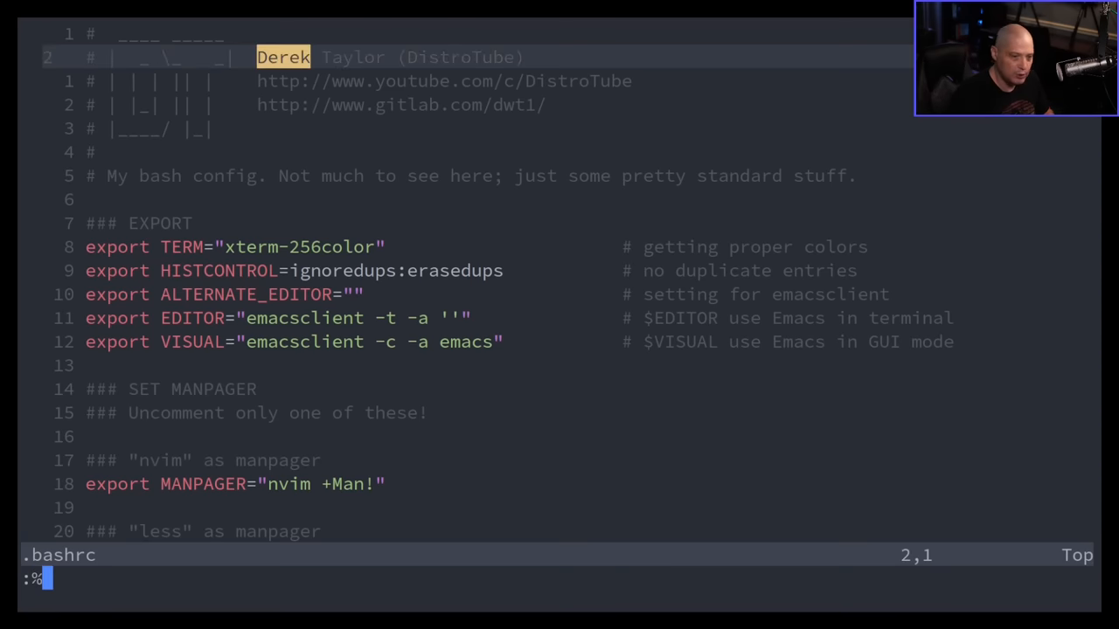
# Run the file-wide substitution :%s/Derek/Derek/g on the author's name.
pyautogui.write('s')
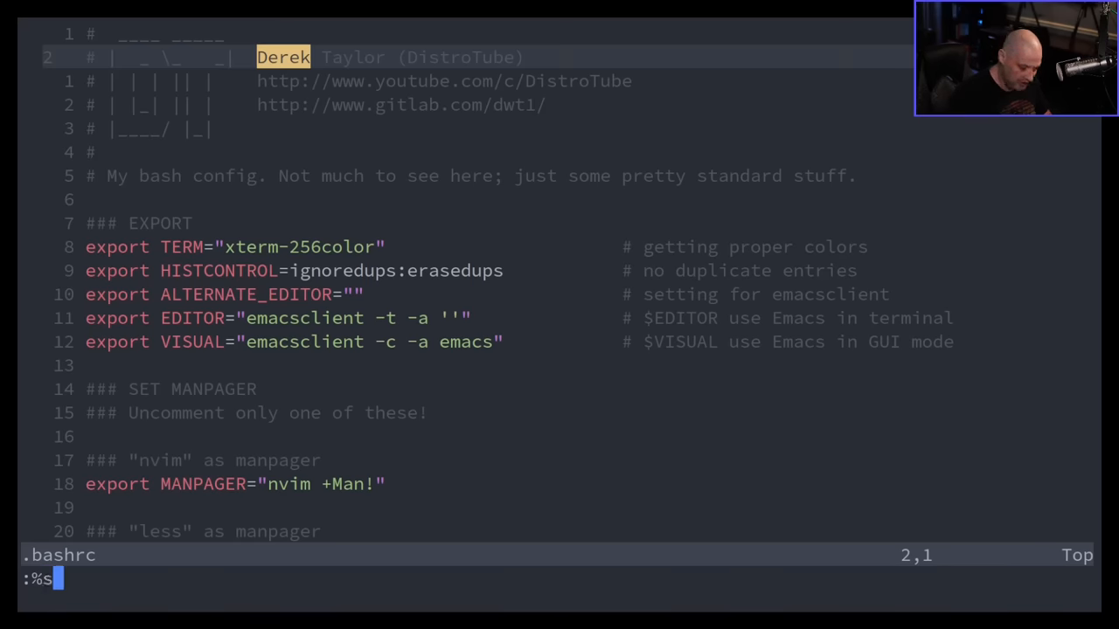
pyautogui.write('/D')
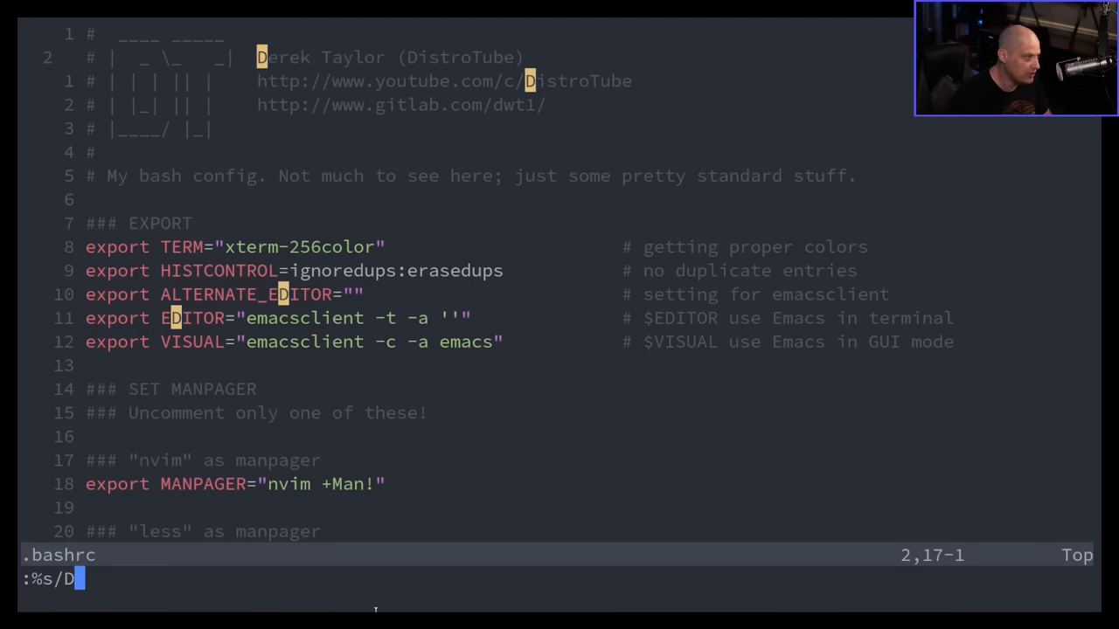
pyautogui.write('erek/Dere')
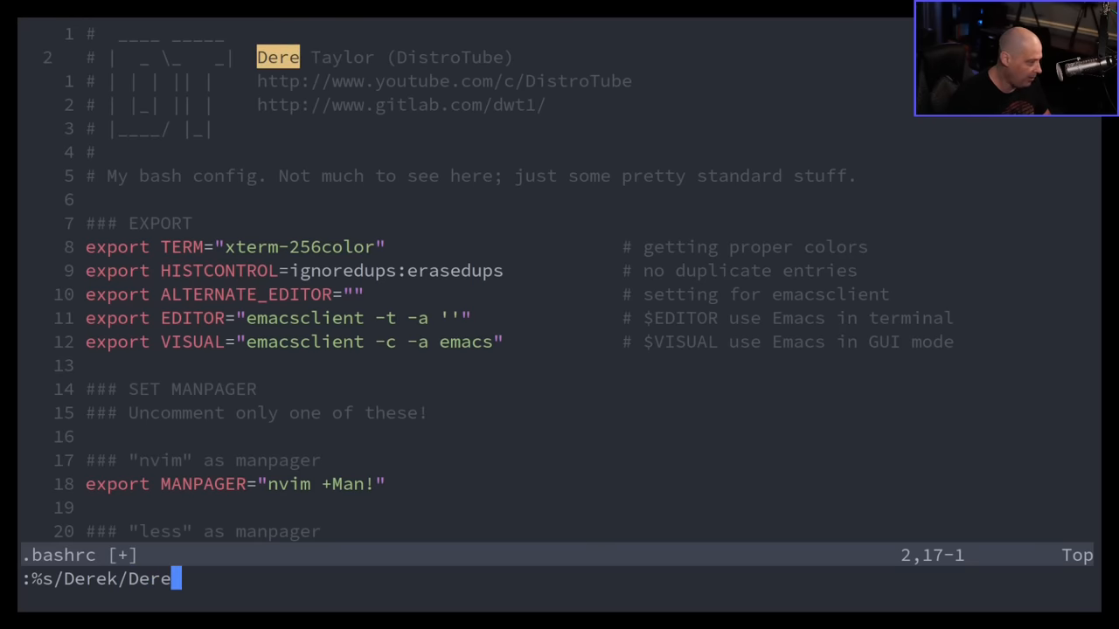
pyautogui.write('k/g')
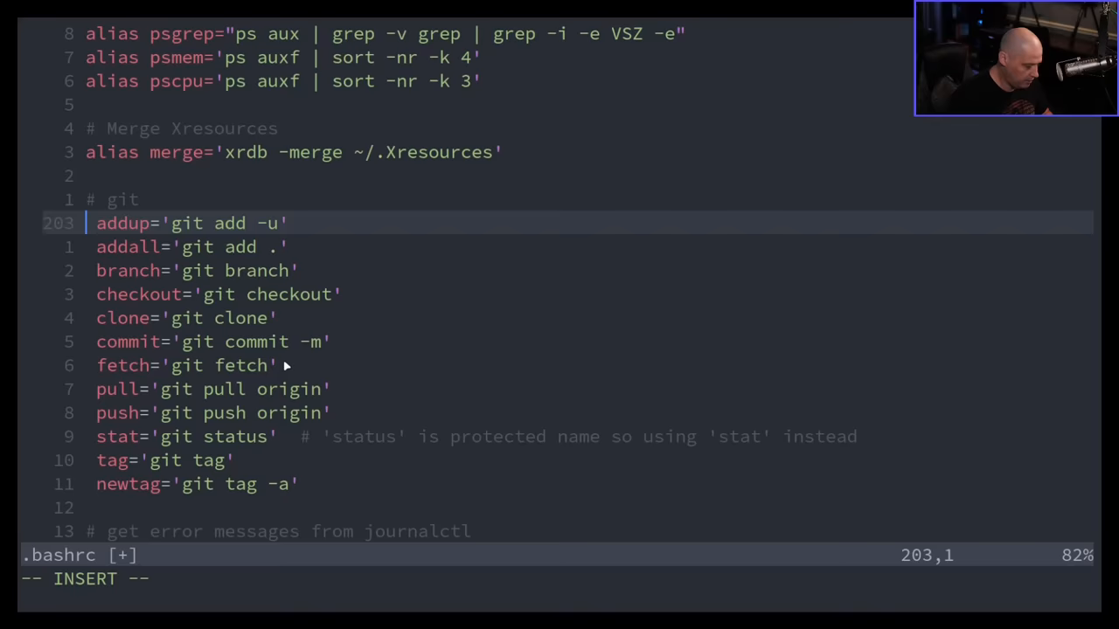
# Insert the word alien at the start of every git alias line.
pyautogui.write('alien')
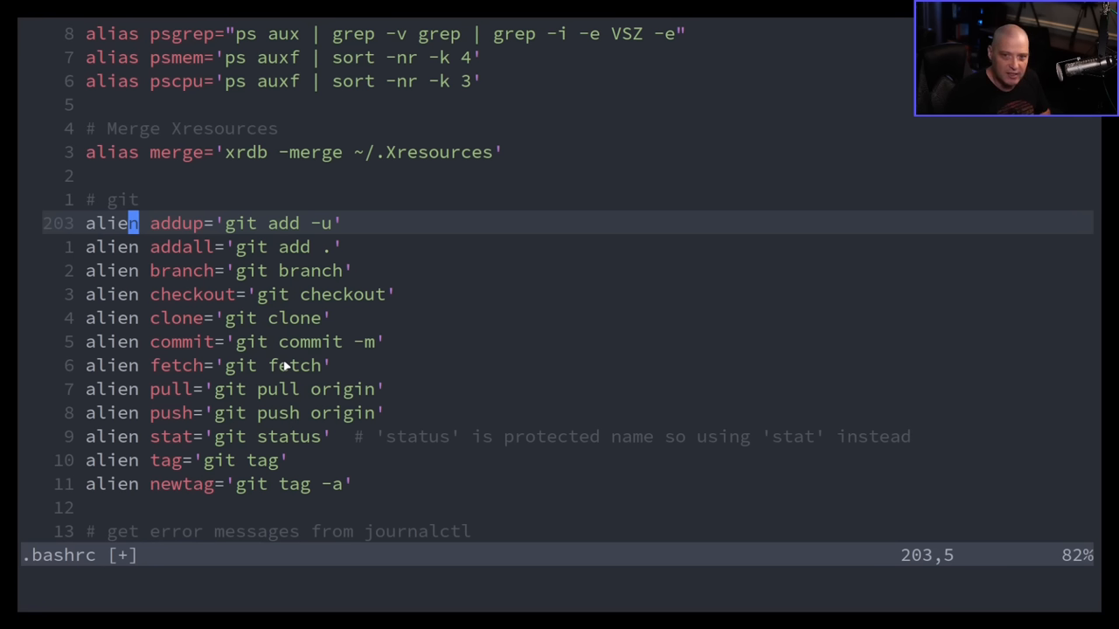
pyautogui.moveTo(175, 483)
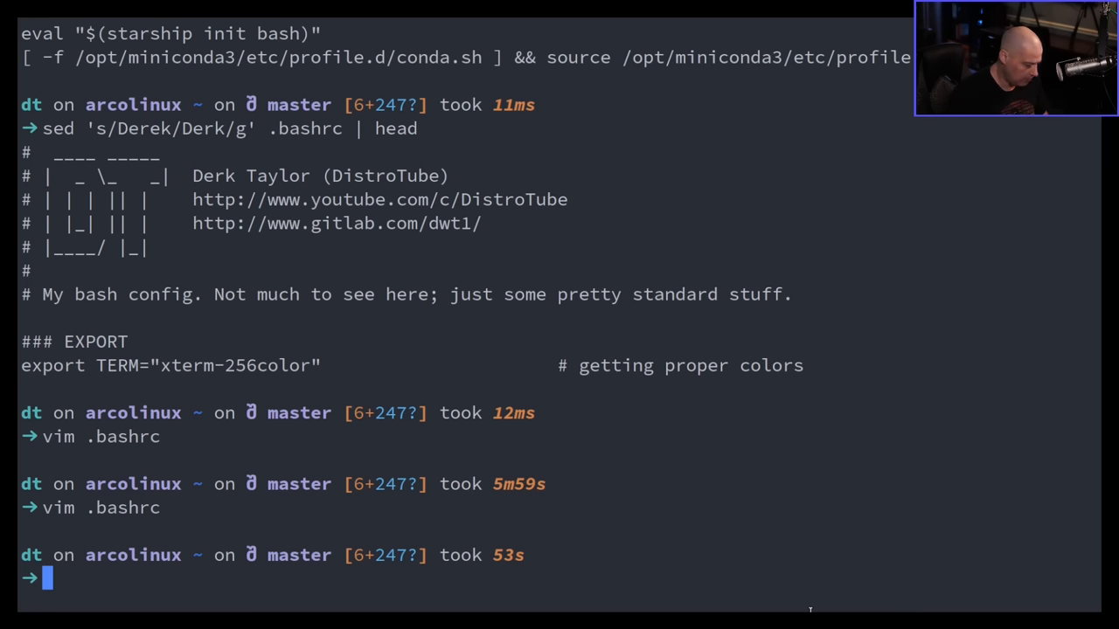
# Print .bashrc fully uppercased with sed 's/[a-z]/\U&/g', then clear the screen.
pyautogui.write("sed ''")
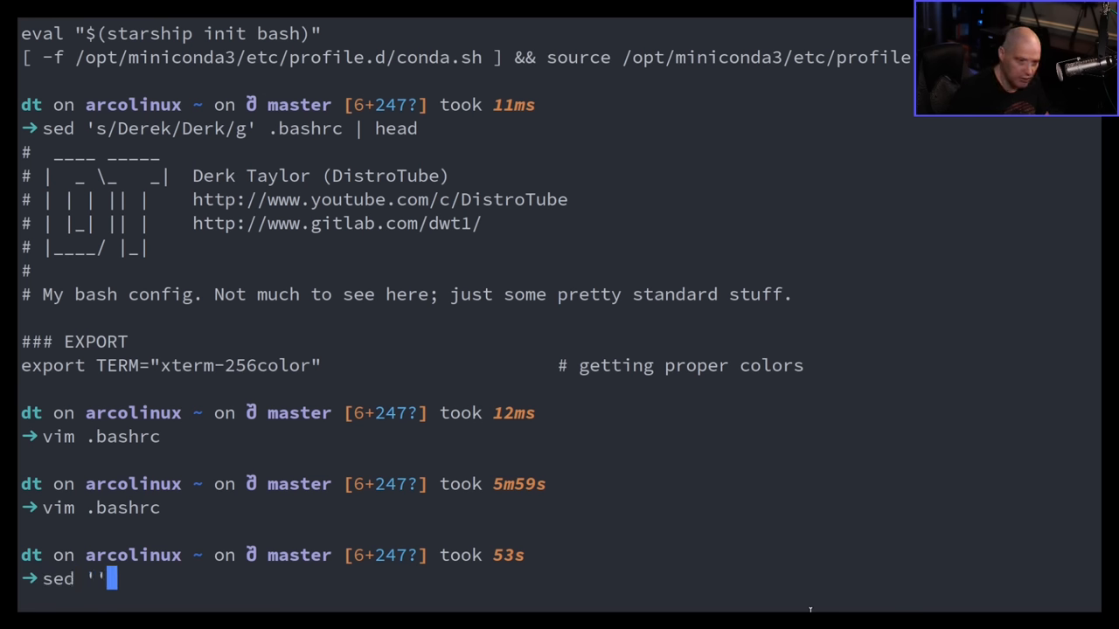
pyautogui.write('s/[a-z')
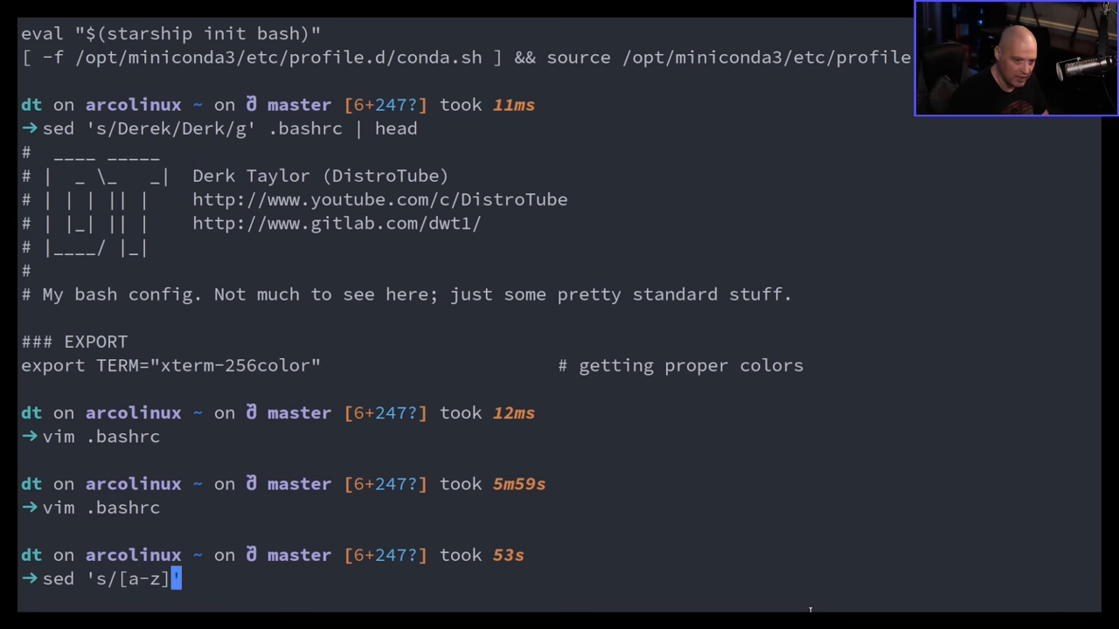
pyautogui.write('/\\')
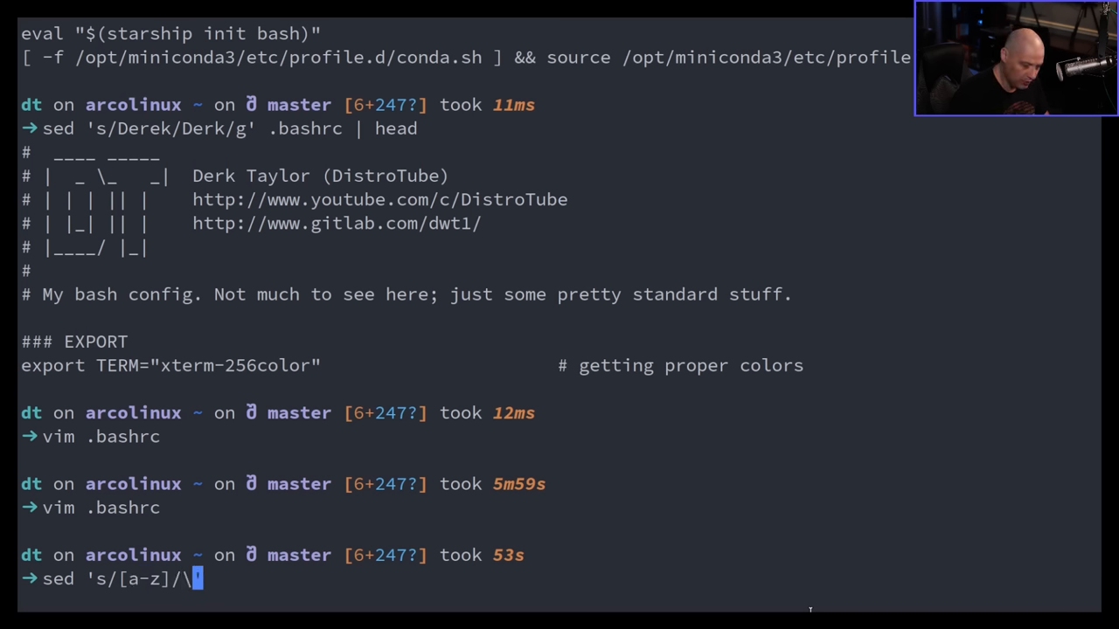
pyautogui.write('U&')
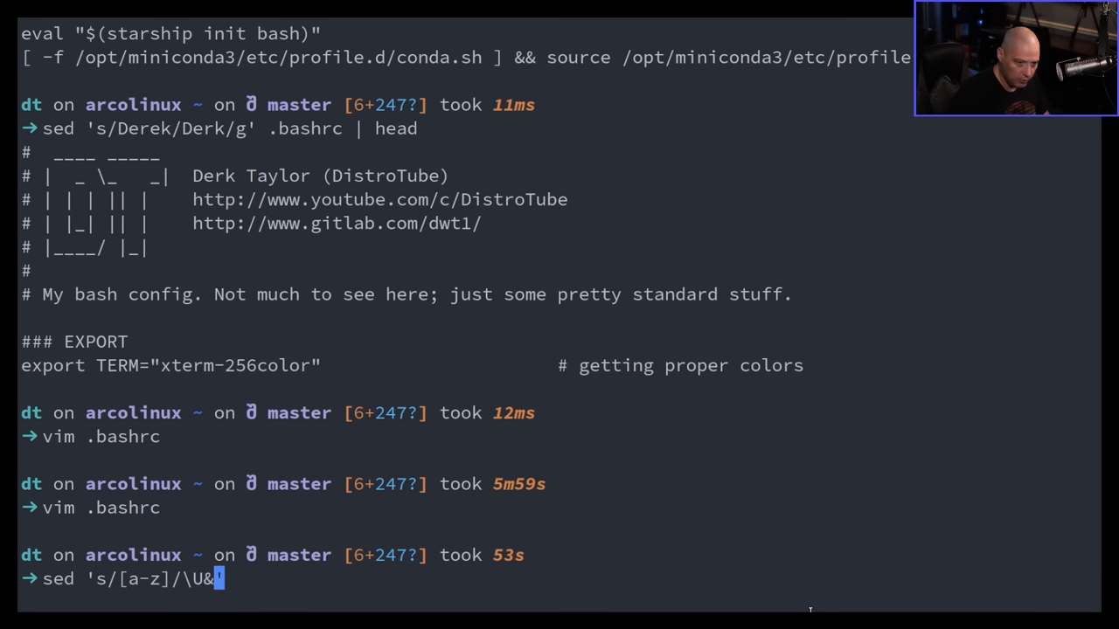
pyautogui.write('/g')
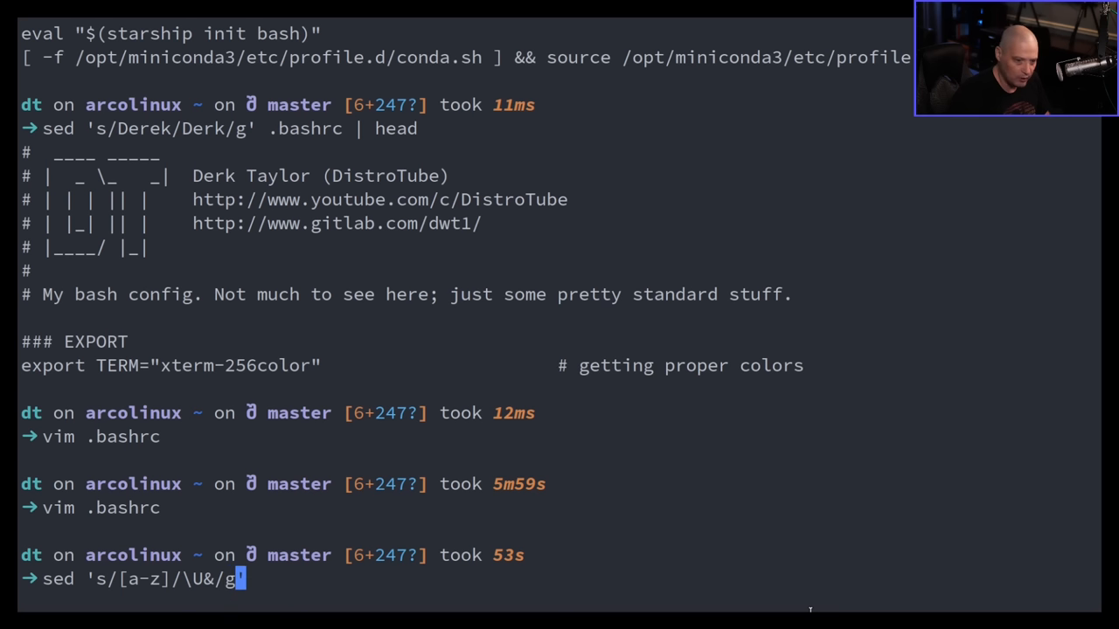
pyautogui.write('.')
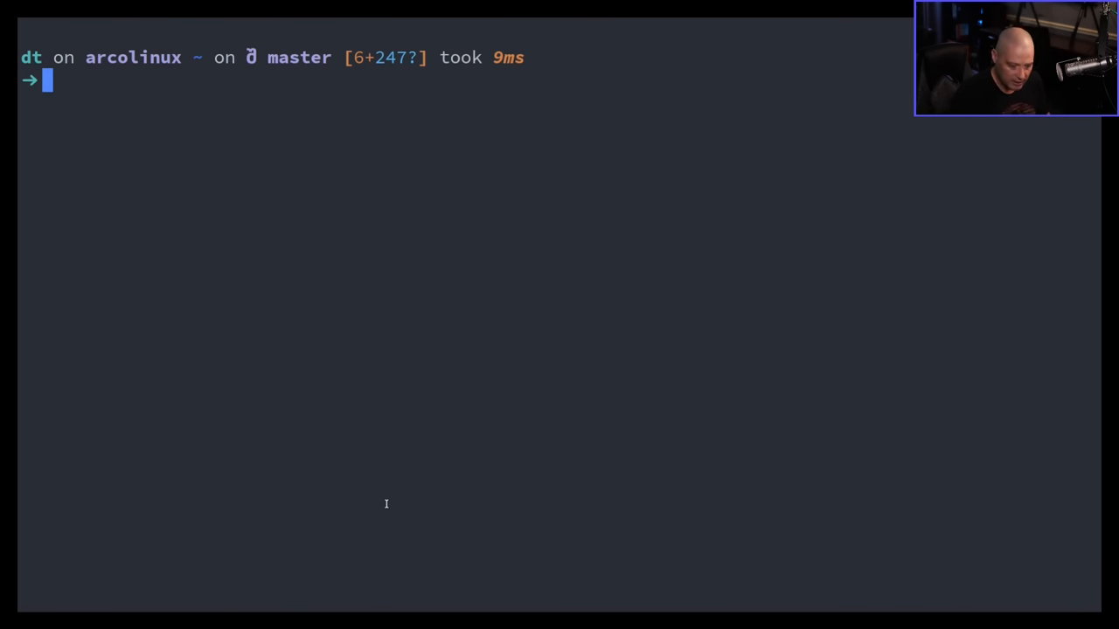
# Filter installed packages with pacman -Qq | grep "0ad", then locate 0ad with whereis.
pyautogui.write('pacman')
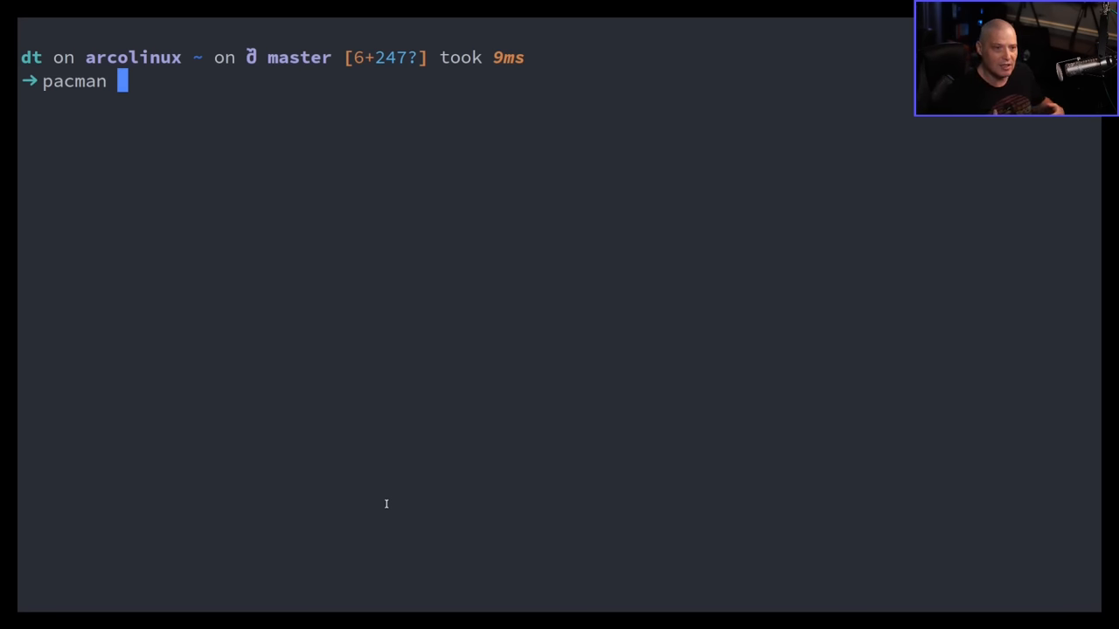
pyautogui.write('-Q')
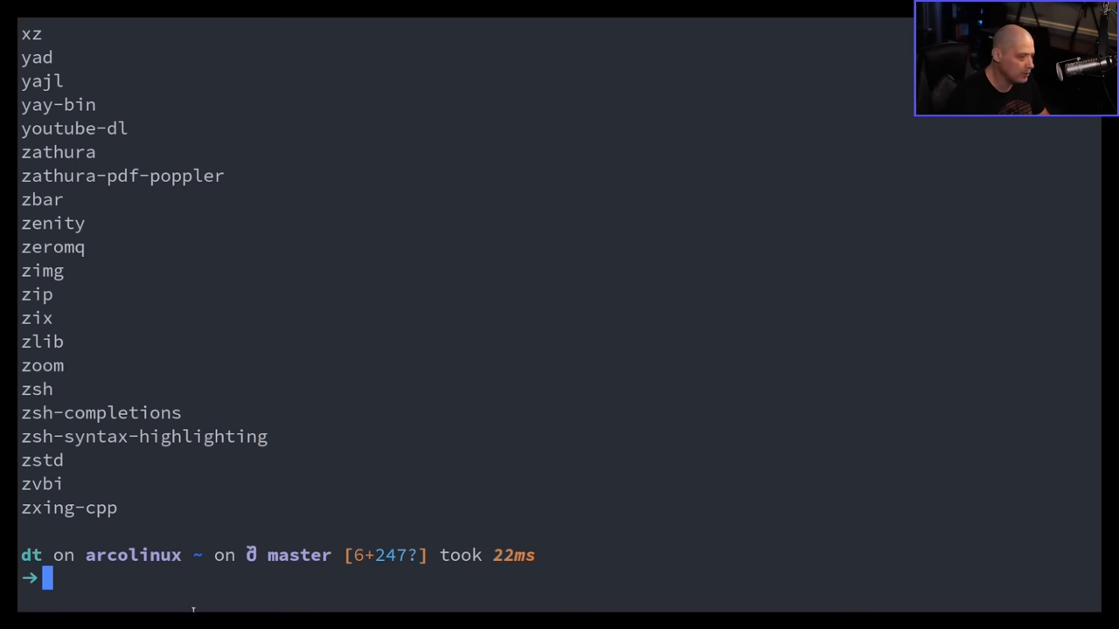
pyautogui.write('pacman -Qq |')
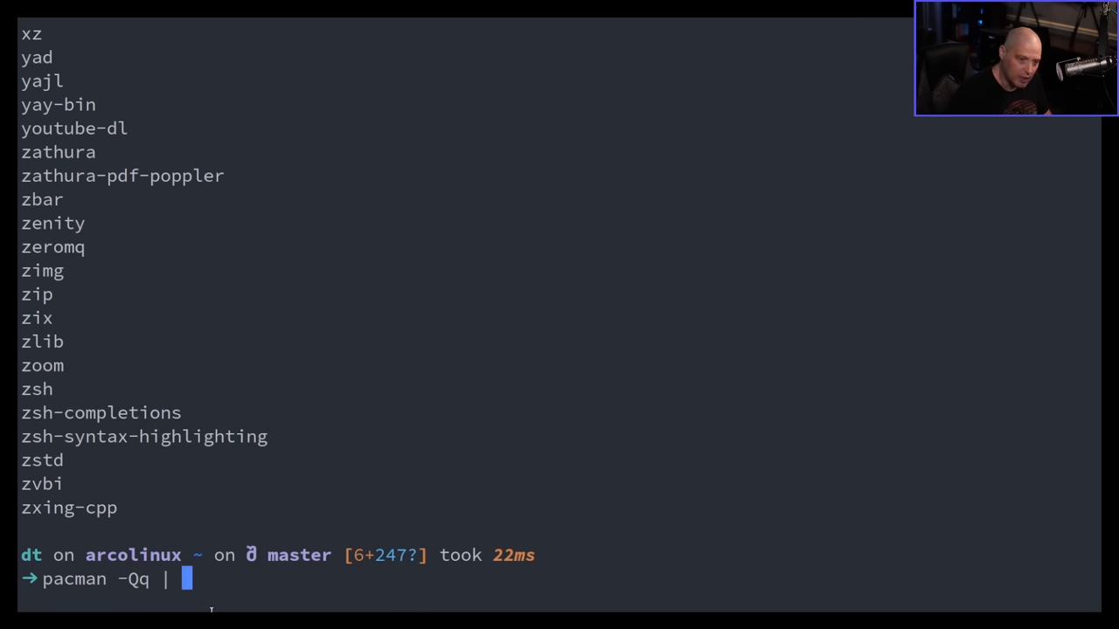
pyautogui.write('grep')
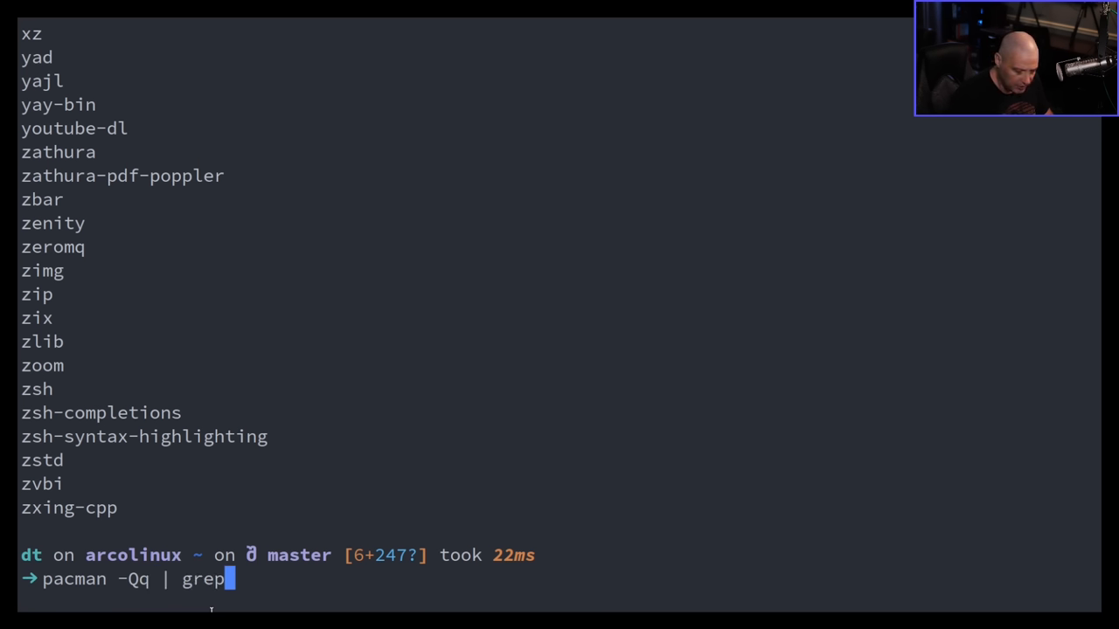
pyautogui.write('"')
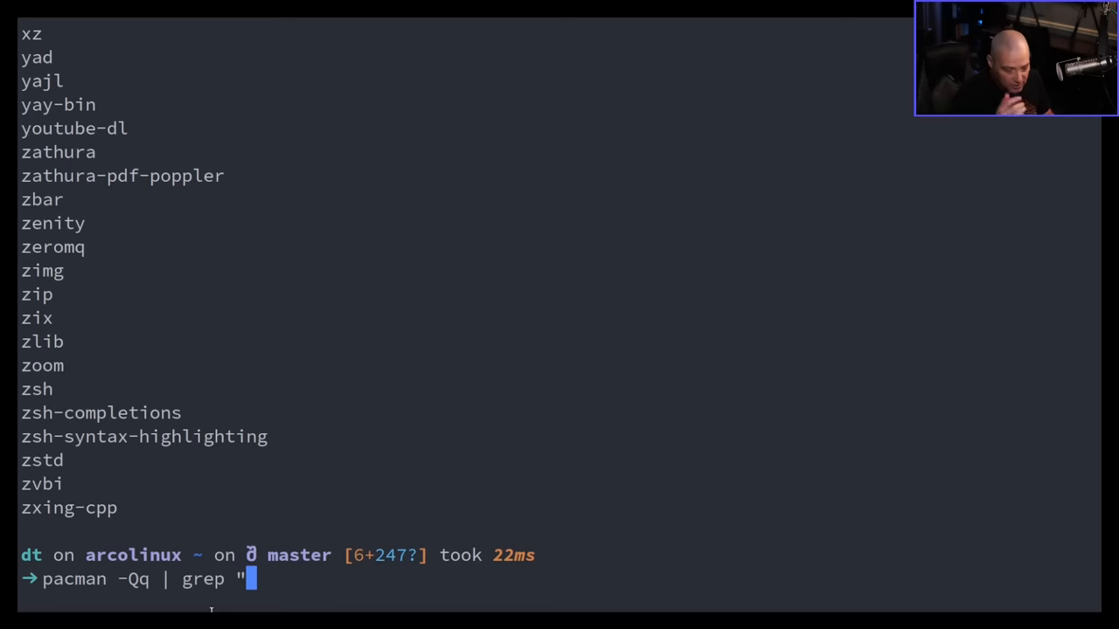
pyautogui.write('0ad"')
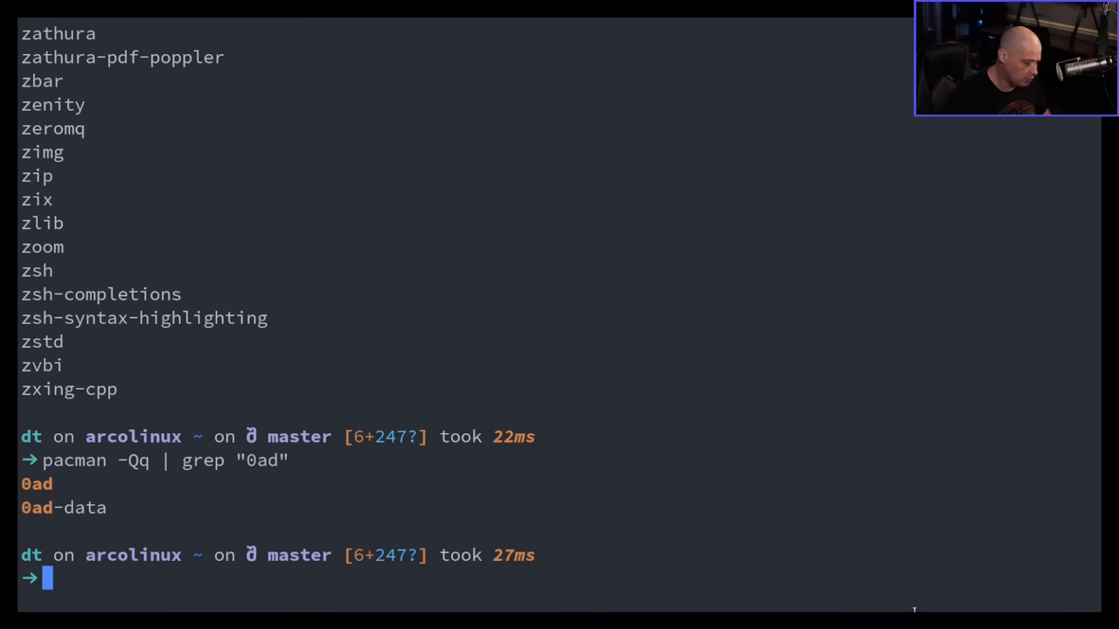
pyautogui.write('whereis 0ad')
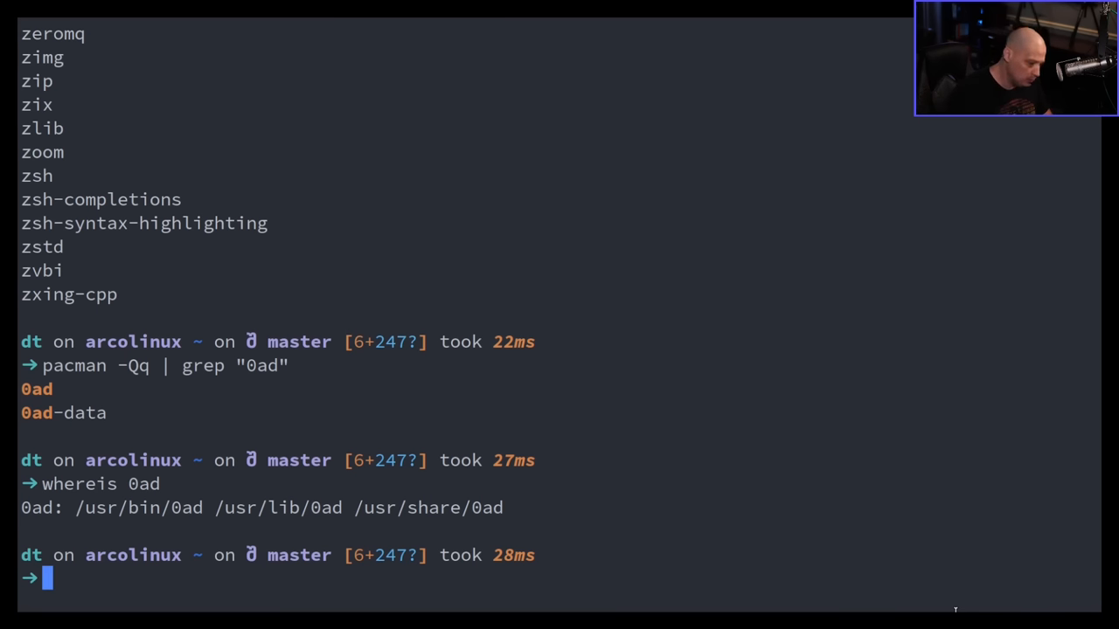
# Type an apt list --installed | grep example command and clear the line.
pyautogui.write('apt')
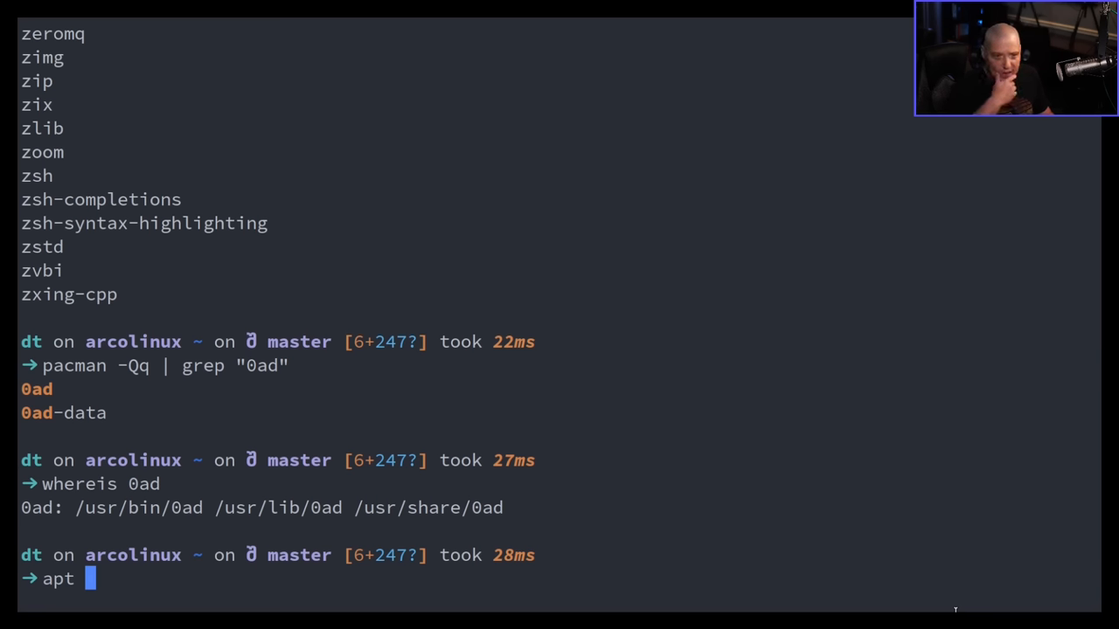
pyautogui.write('l')
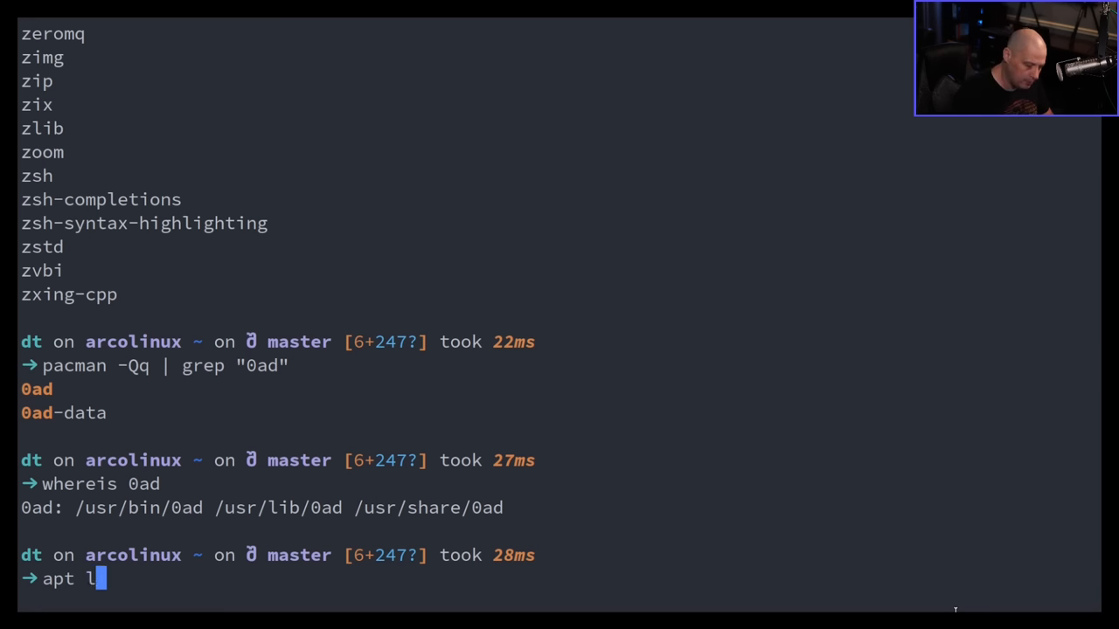
pyautogui.write('ist --instal')
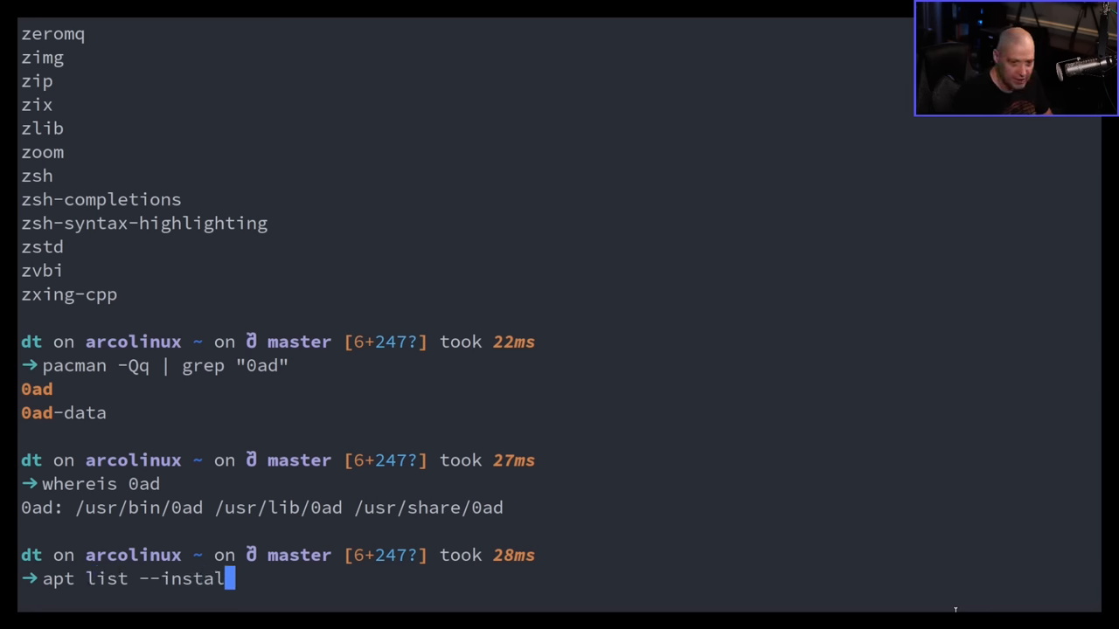
pyautogui.write('led')
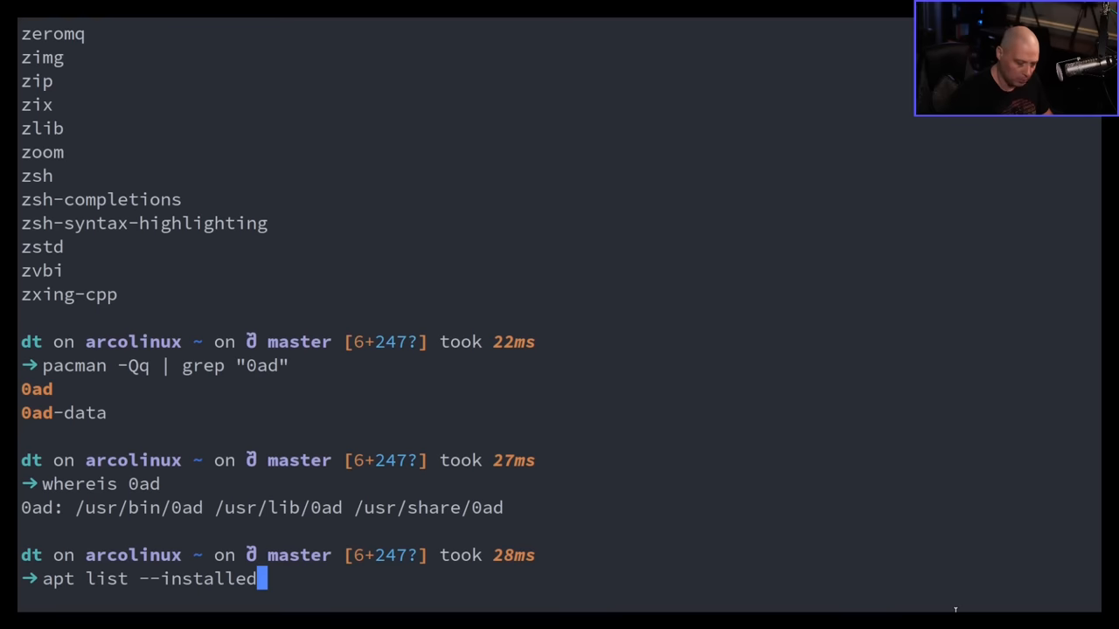
pyautogui.write('| grep "')
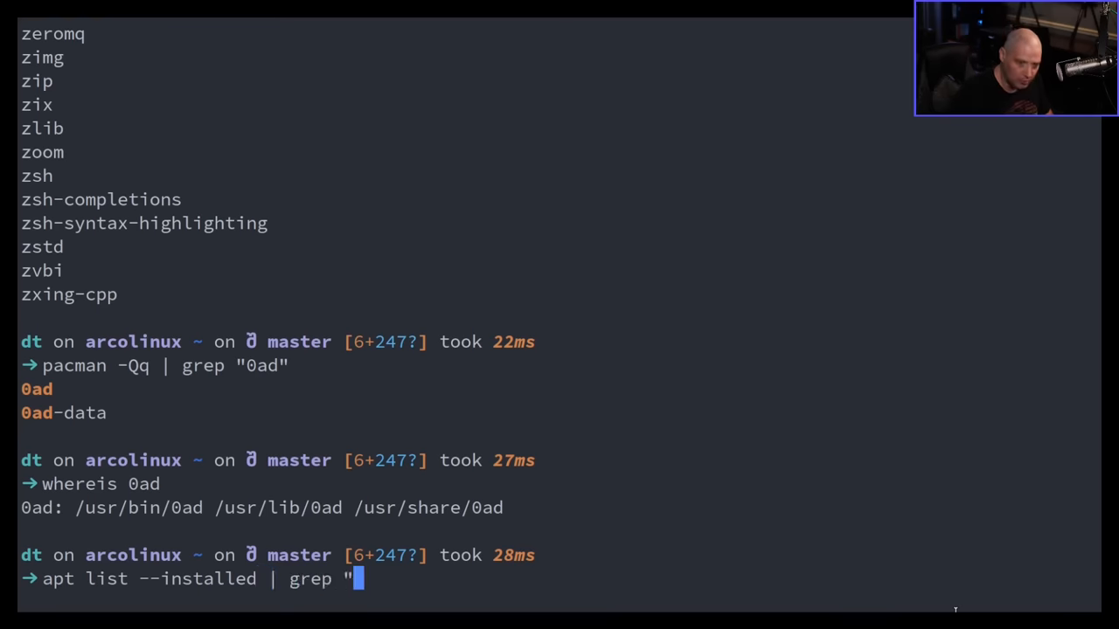
pyautogui.write('package')
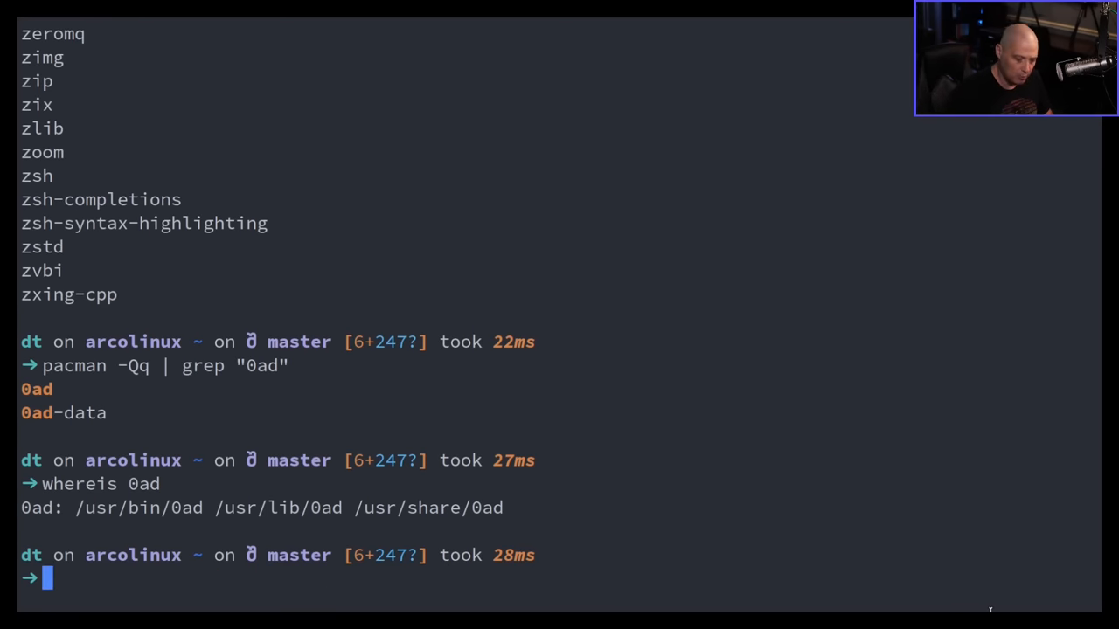
# List home files showing test.txt owned by root, then run sudo chown dt test.txt.
pyautogui.press('Return')
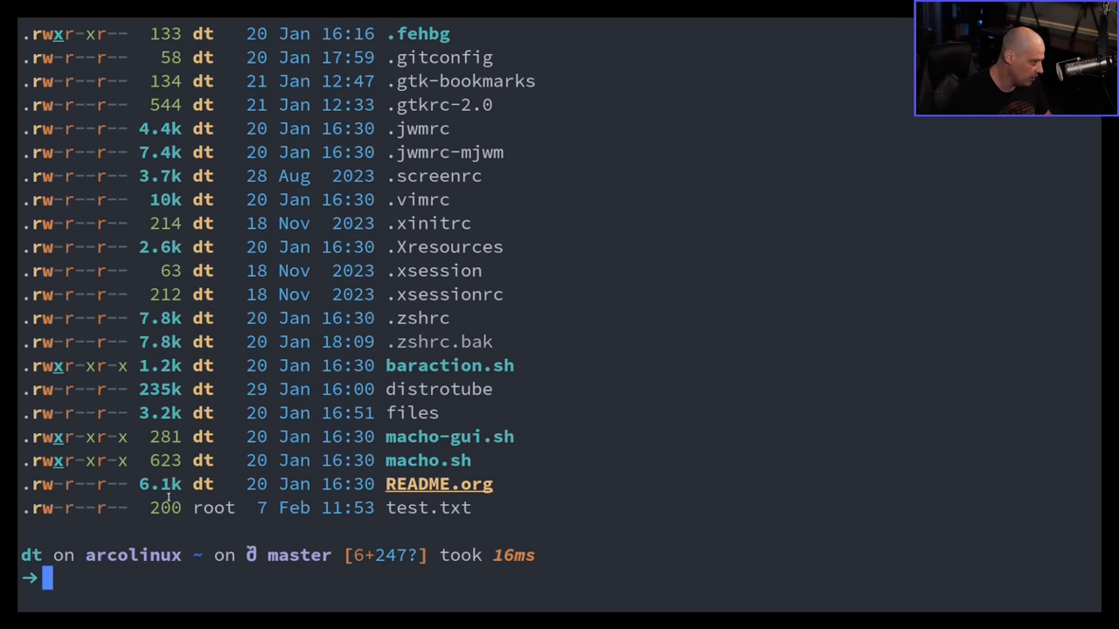
pyautogui.doubleClick(428, 508)
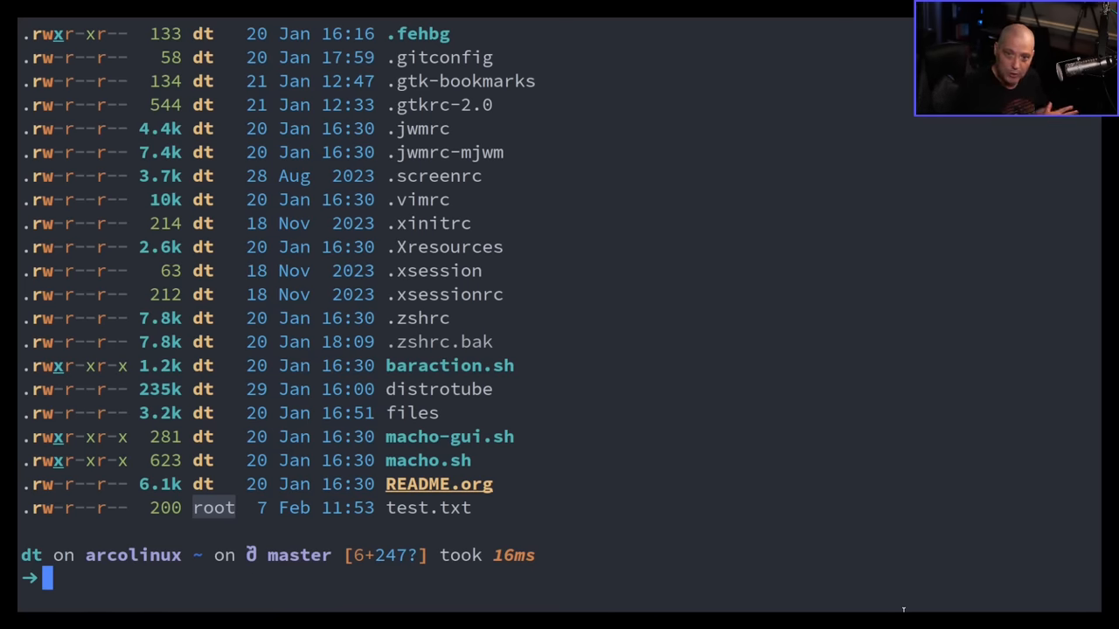
pyautogui.write('sudo')
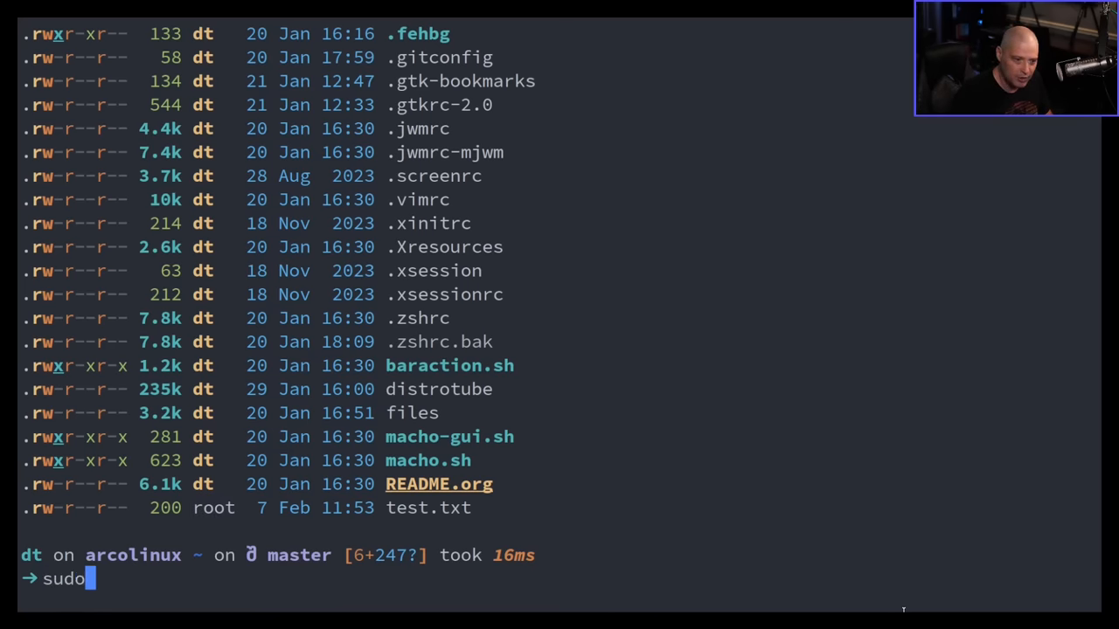
pyautogui.write('" "')
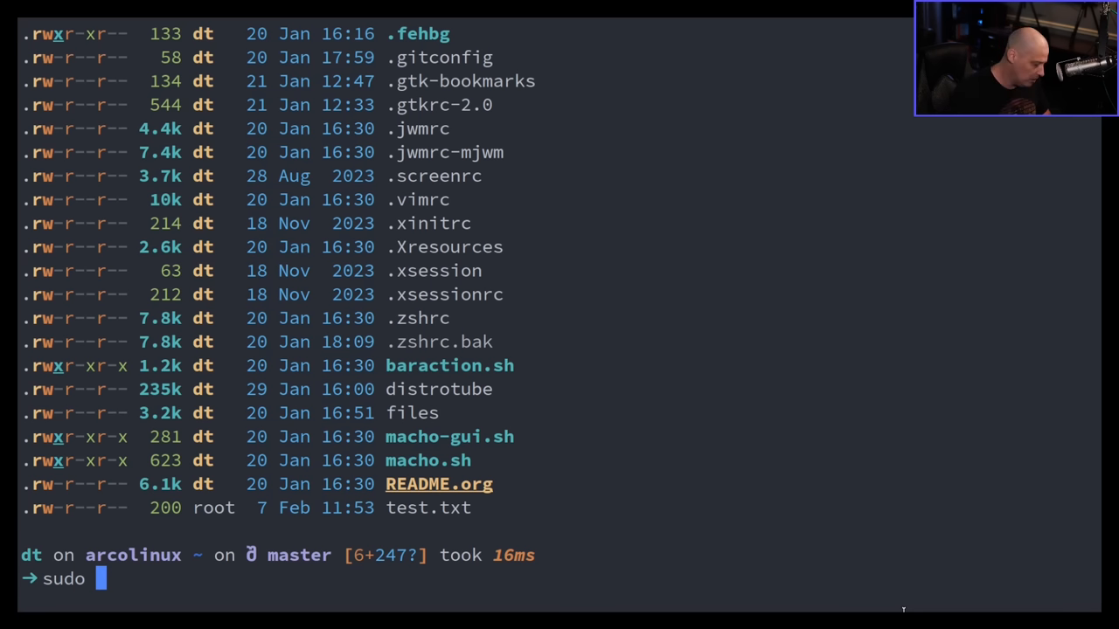
pyautogui.write('chown')
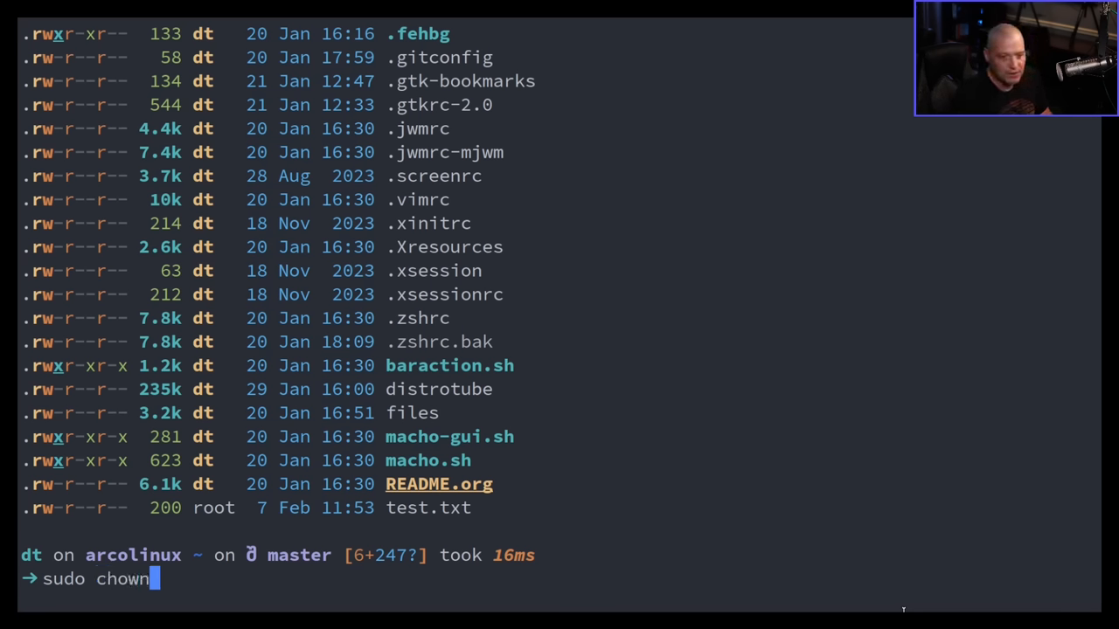
pyautogui.write('dt')
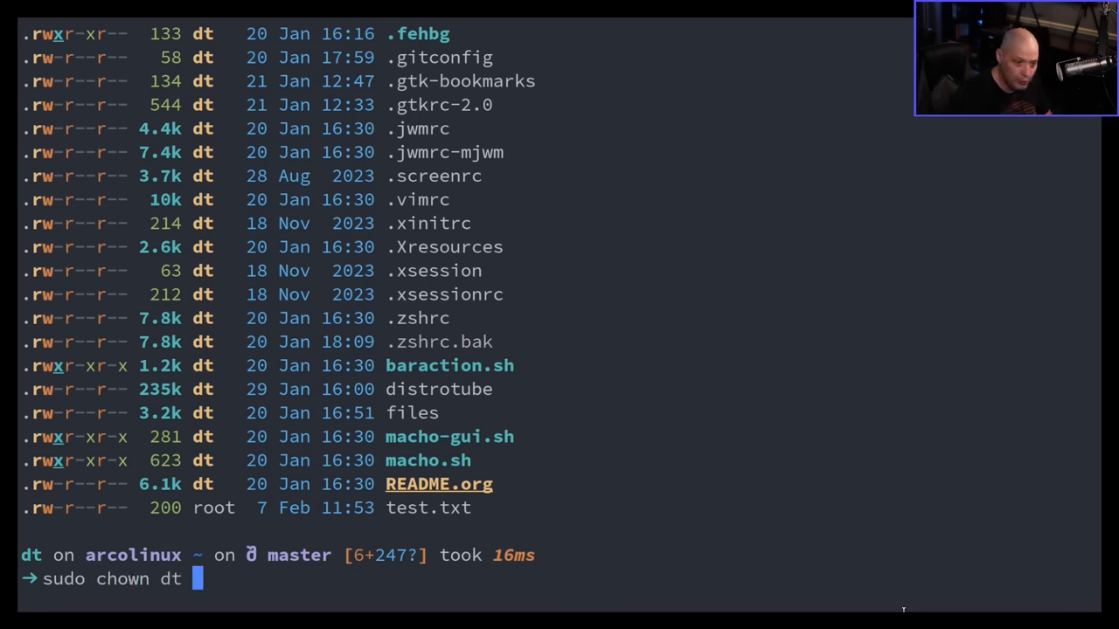
pyautogui.write('test.txt')
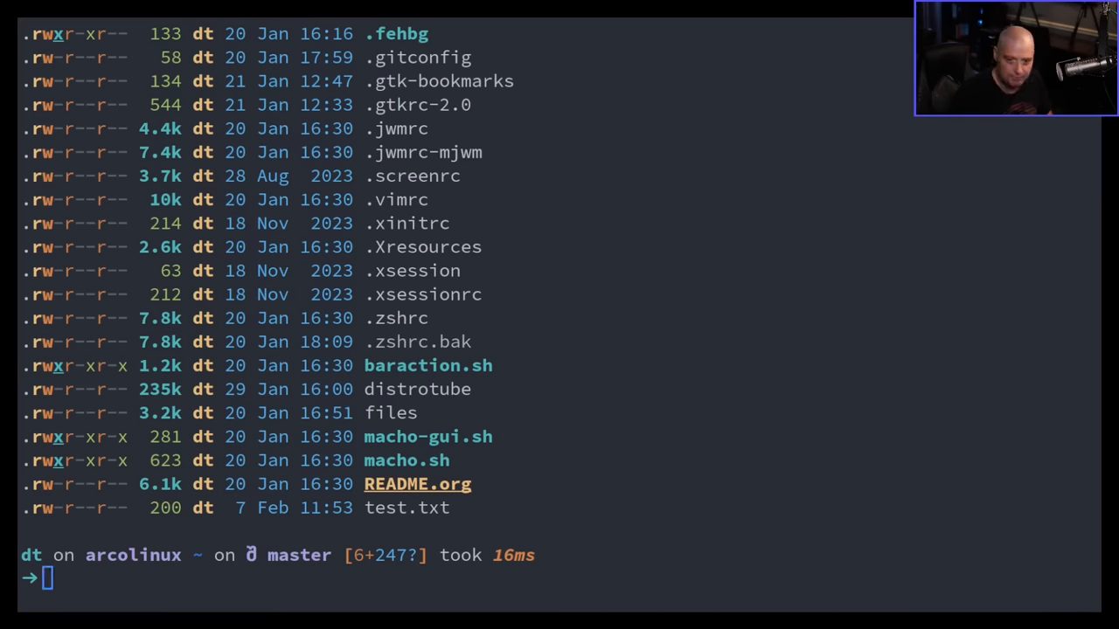
# Run whoami to confirm user dt, then type sudo chown $(whoami) test.txt.
pyautogui.write('whoami')
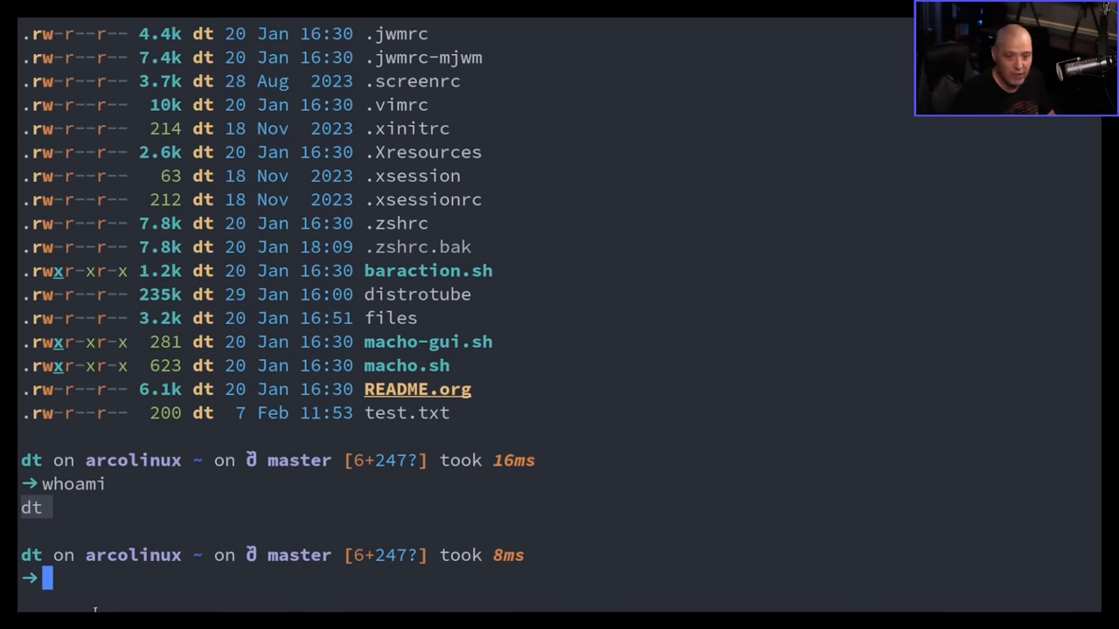
pyautogui.write('sudo')
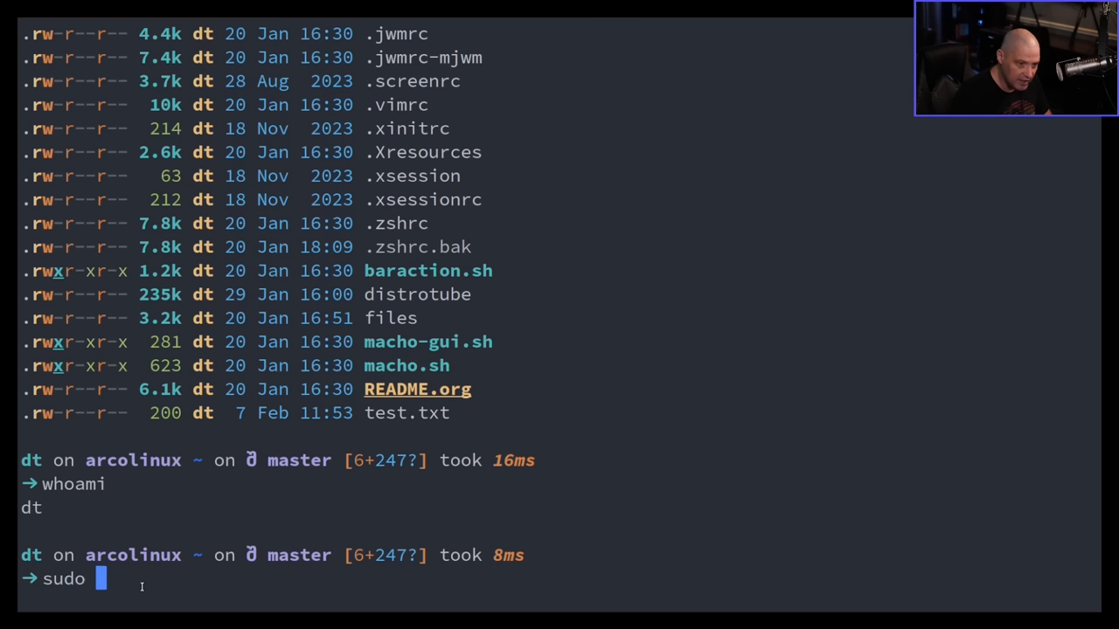
pyautogui.write('chown')
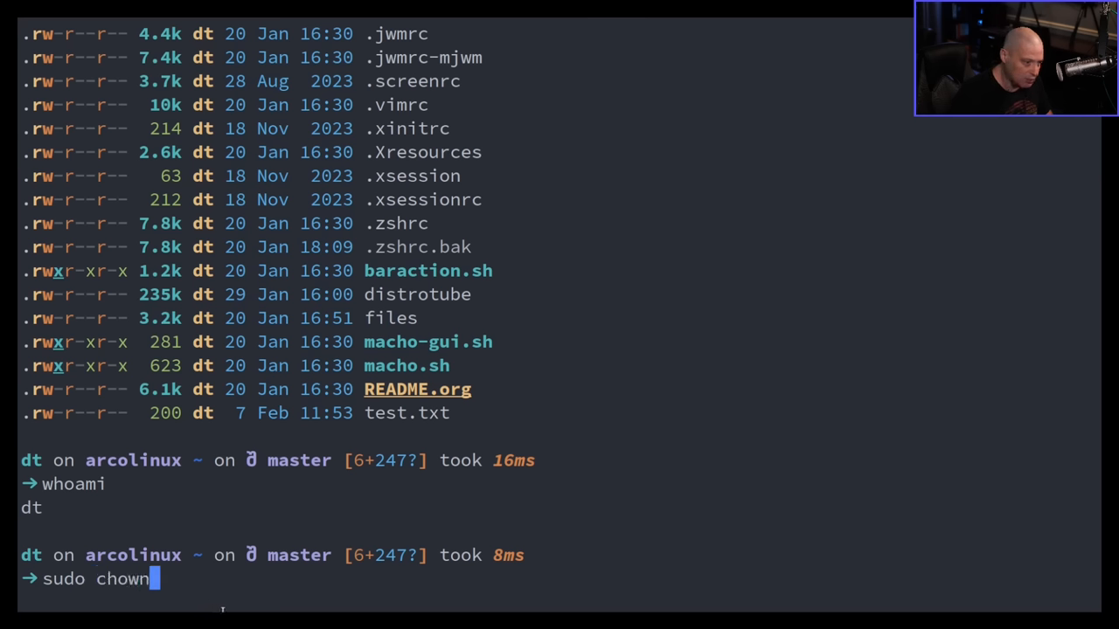
pyautogui.write('$()')
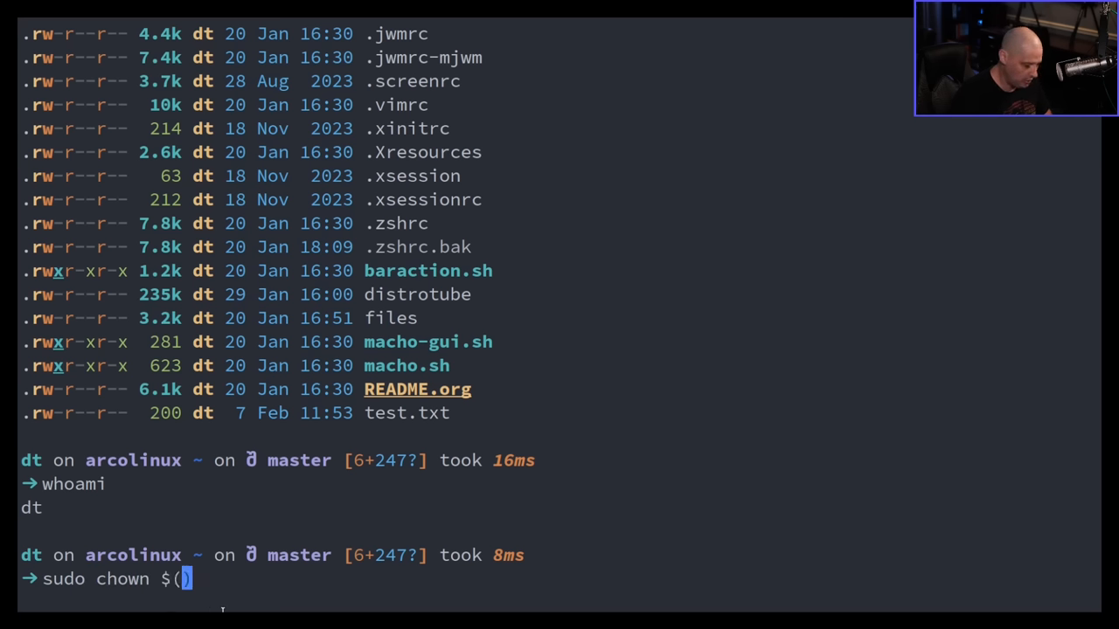
pyautogui.write('whoami) te')
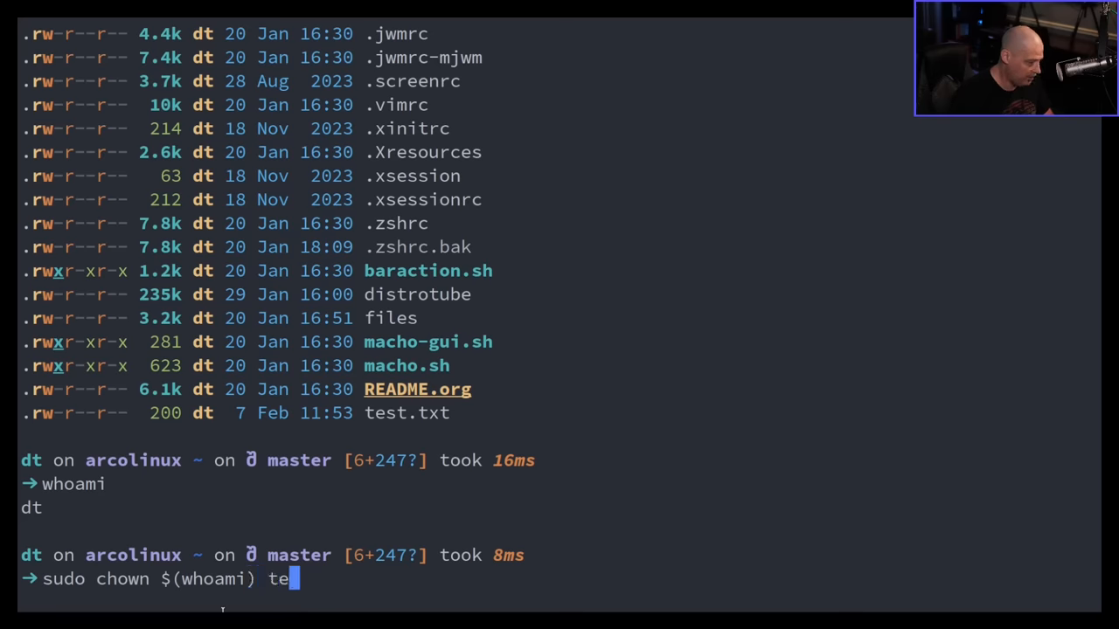
pyautogui.write('st.t')
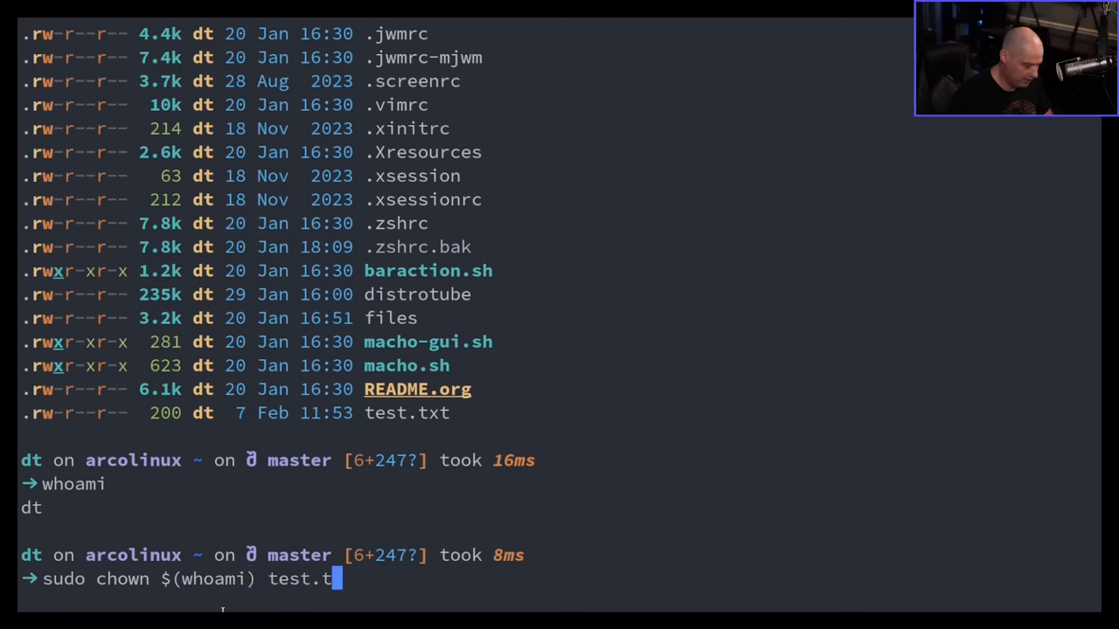